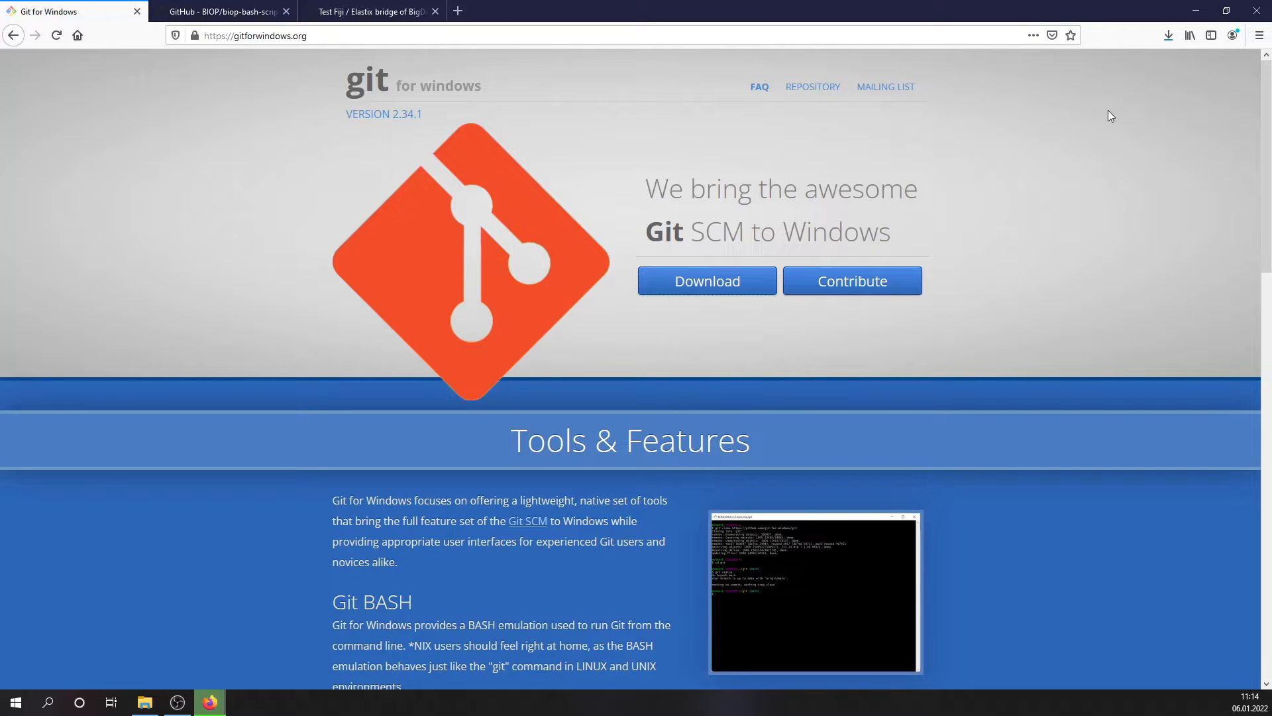
Launch the downloaded Git-2.34.1-64-bit.exe installer from the Firefox downloads folder.
click(1169, 34)
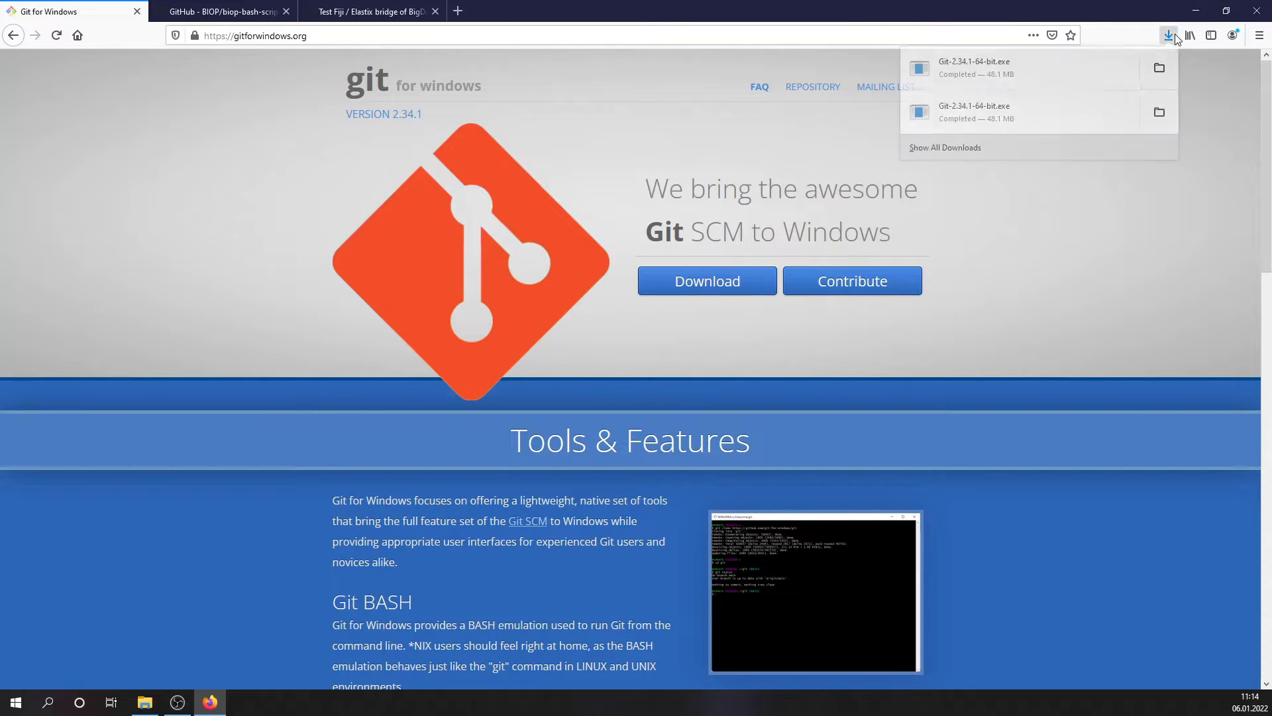
click(1158, 68)
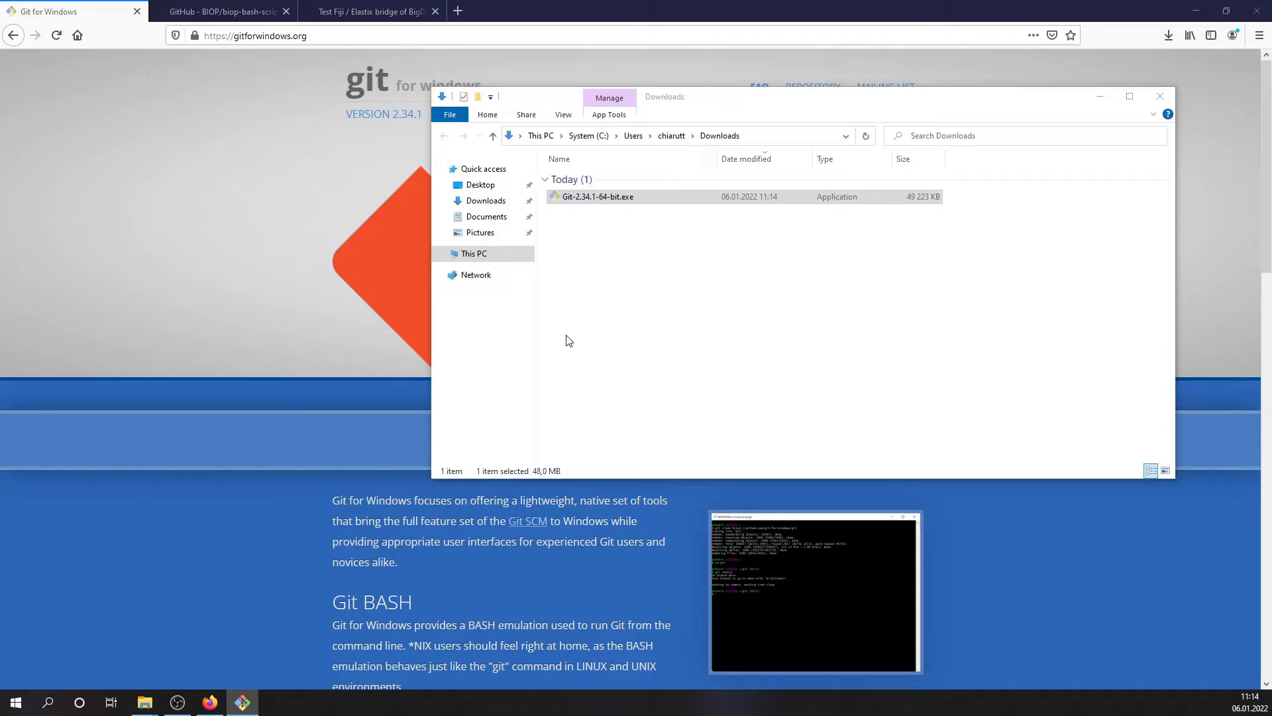
double_click(595, 196)
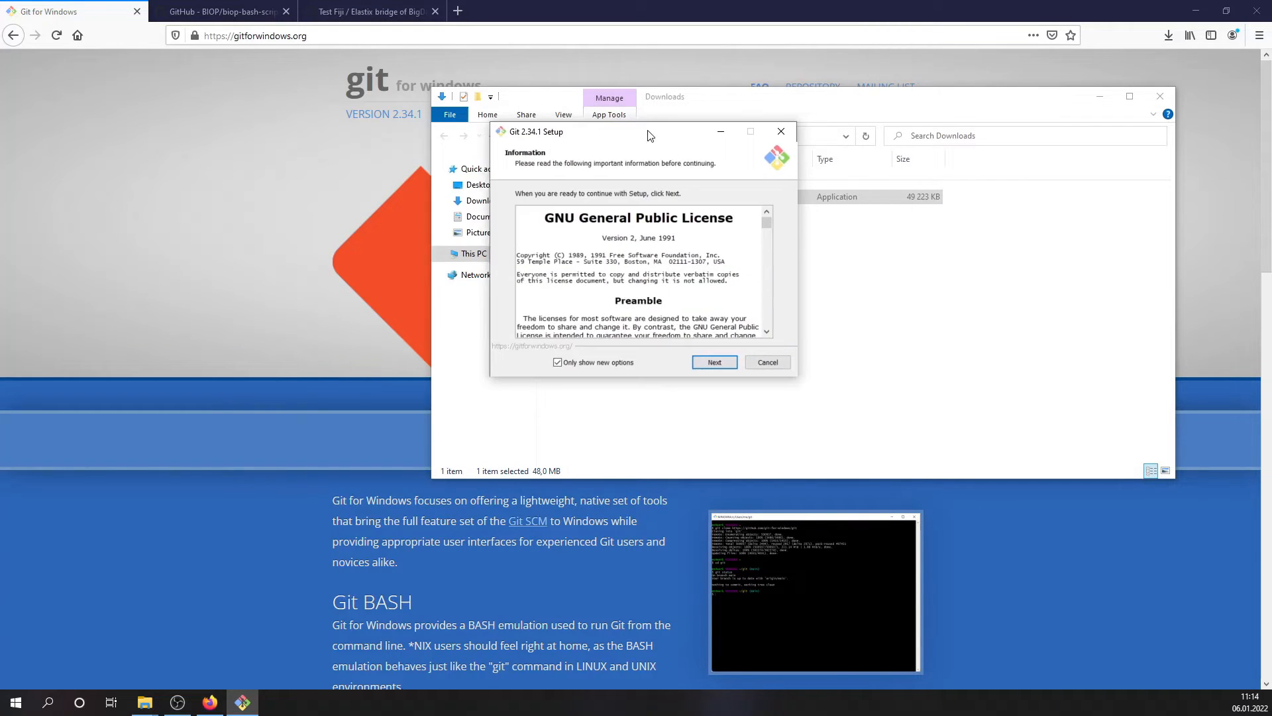
Accept the Git setup defaults through to Finish so Git 2.34.1 is installed.
click(713, 362)
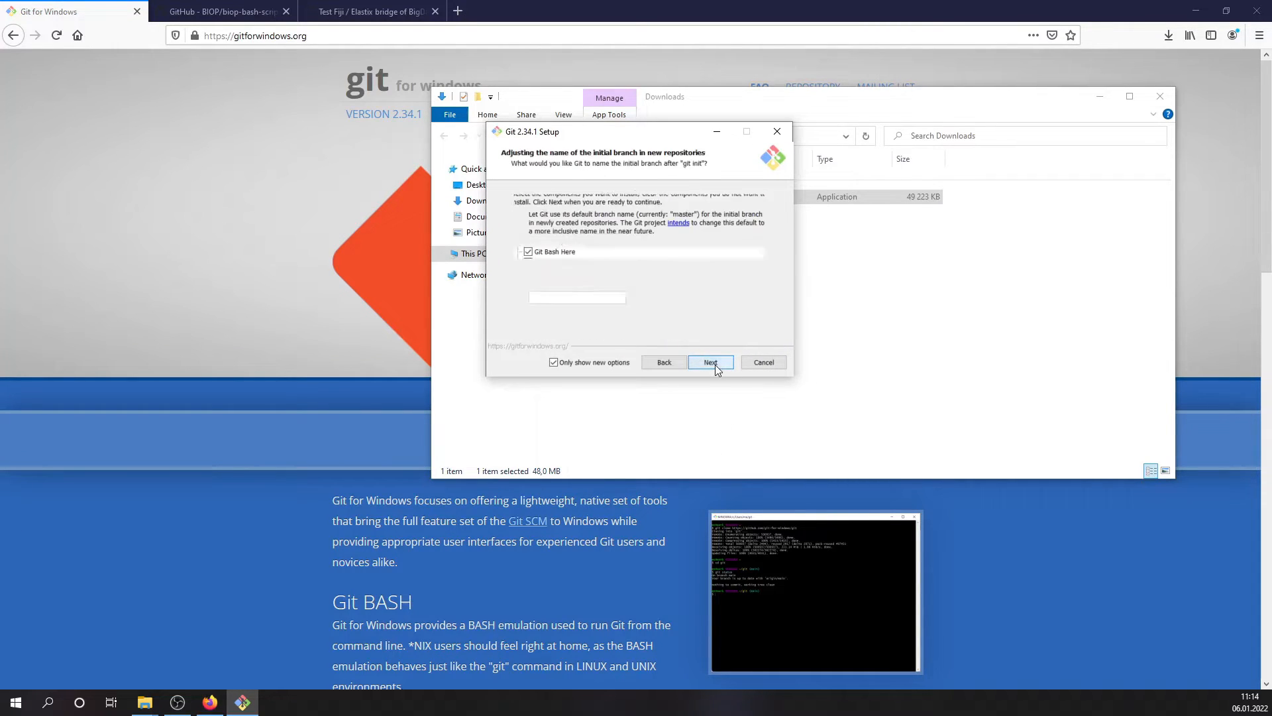
click(711, 362)
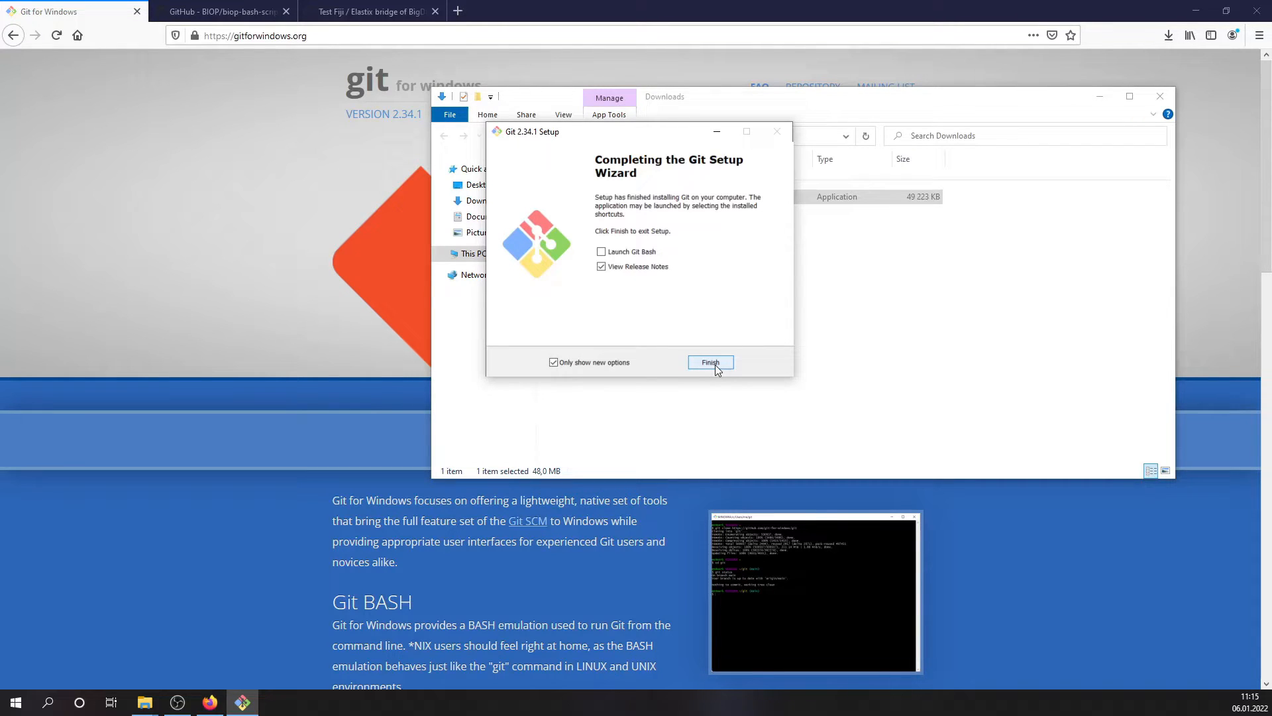
click(710, 361)
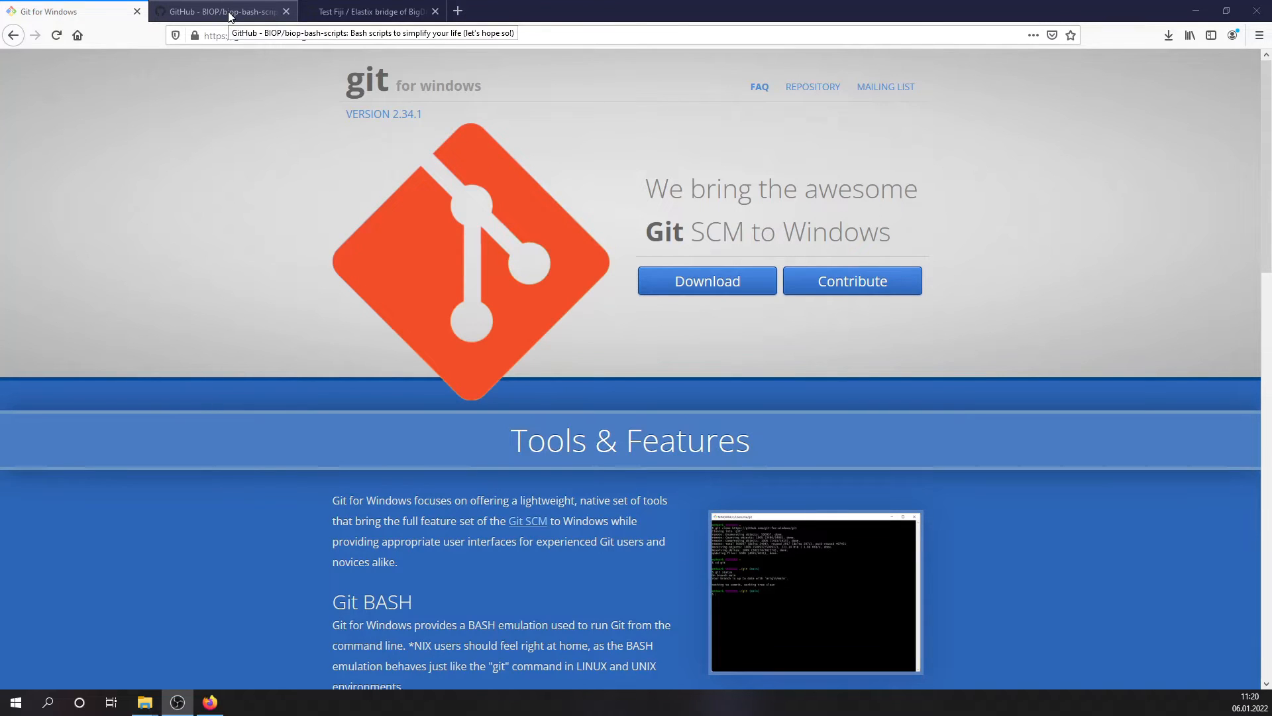
Download the biop-bash-scripts repository as a ZIP and open it with Windows Explorer.
click(219, 12)
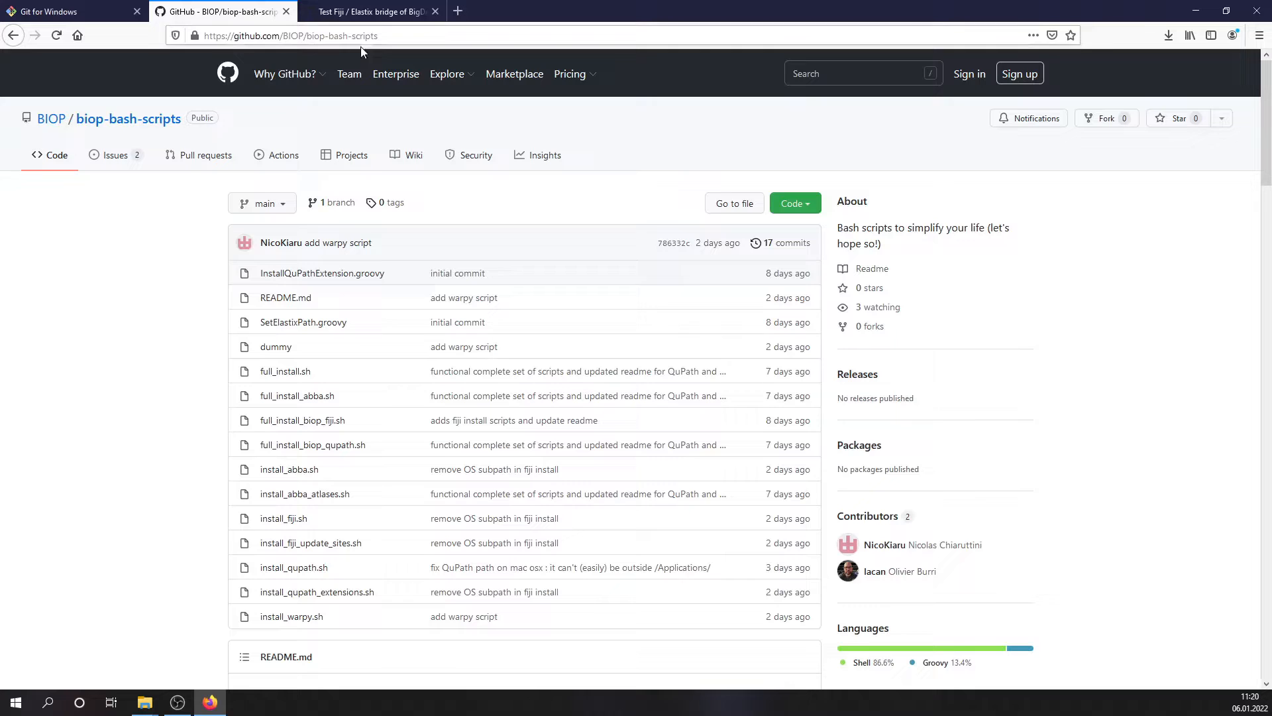
mouse_move(791, 203)
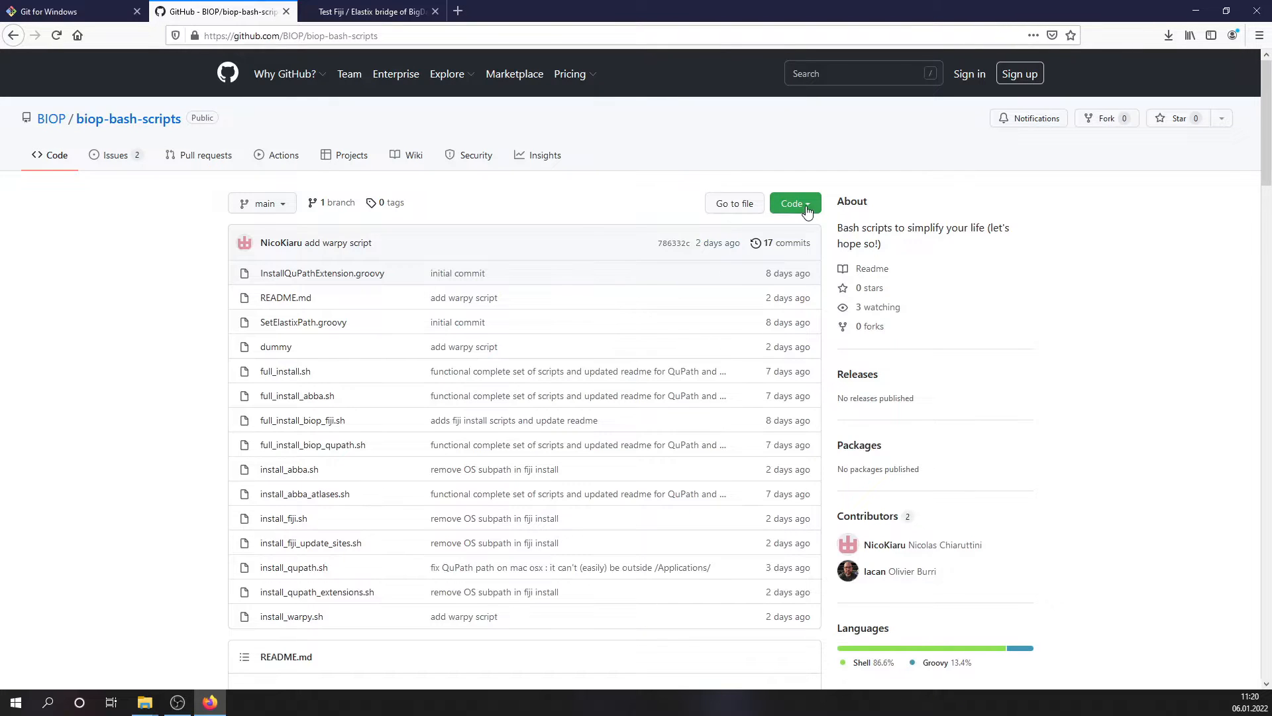
click(793, 204)
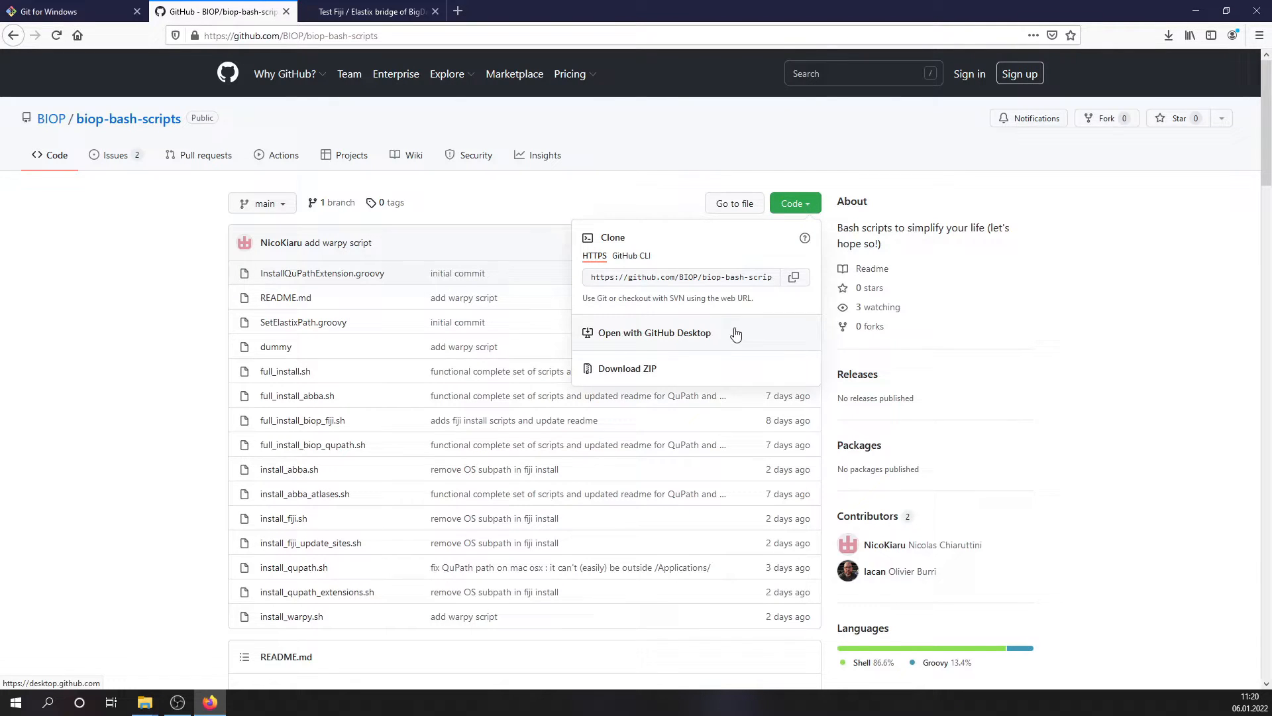
mouse_move(638, 374)
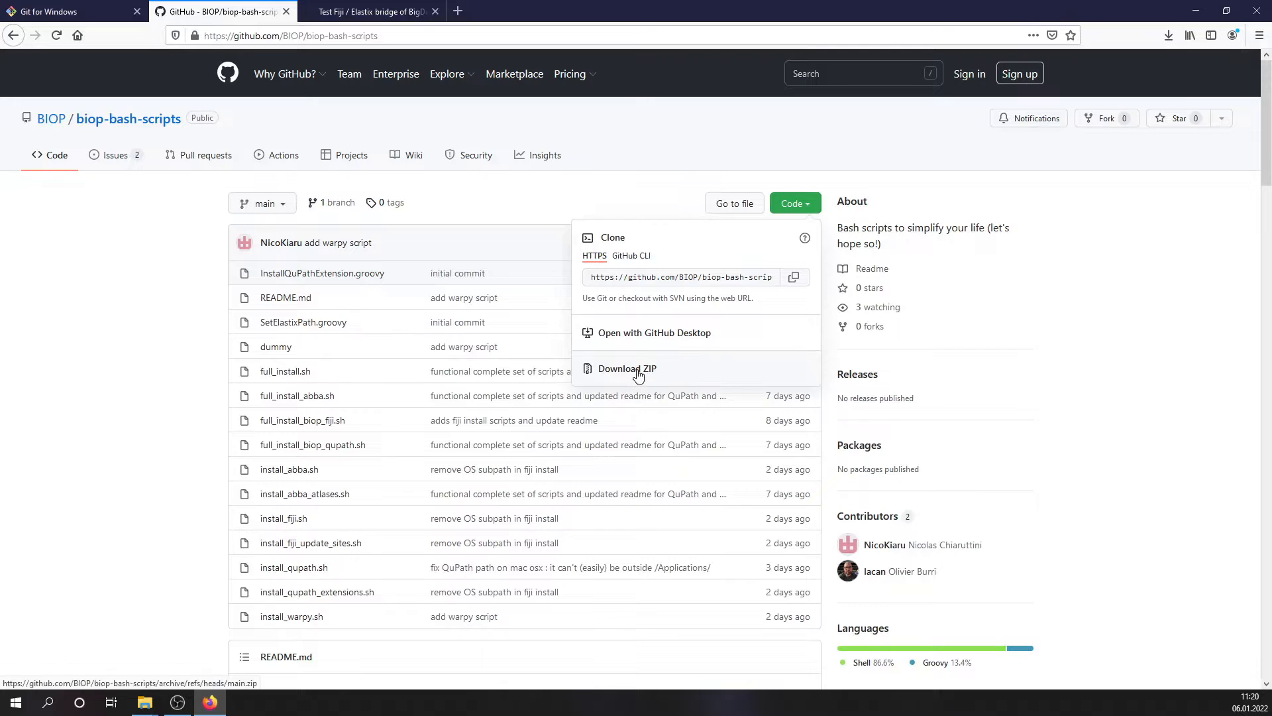
mouse_move(677, 379)
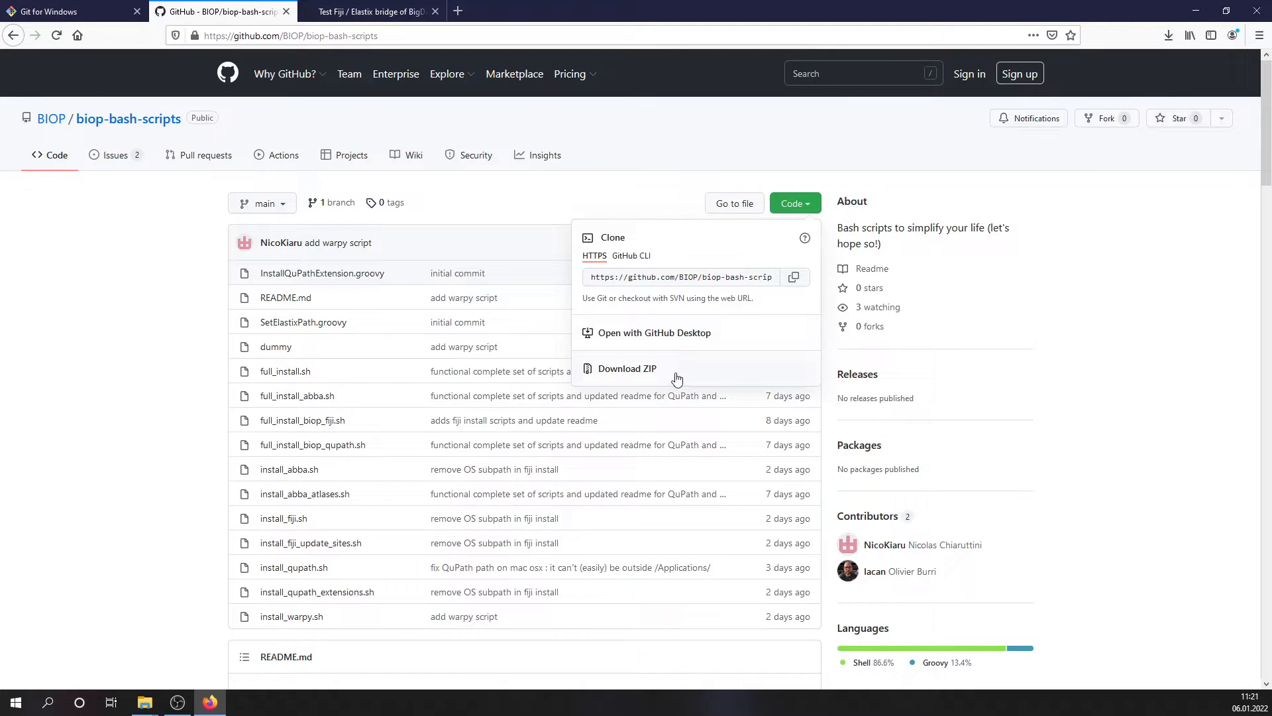
click(625, 368)
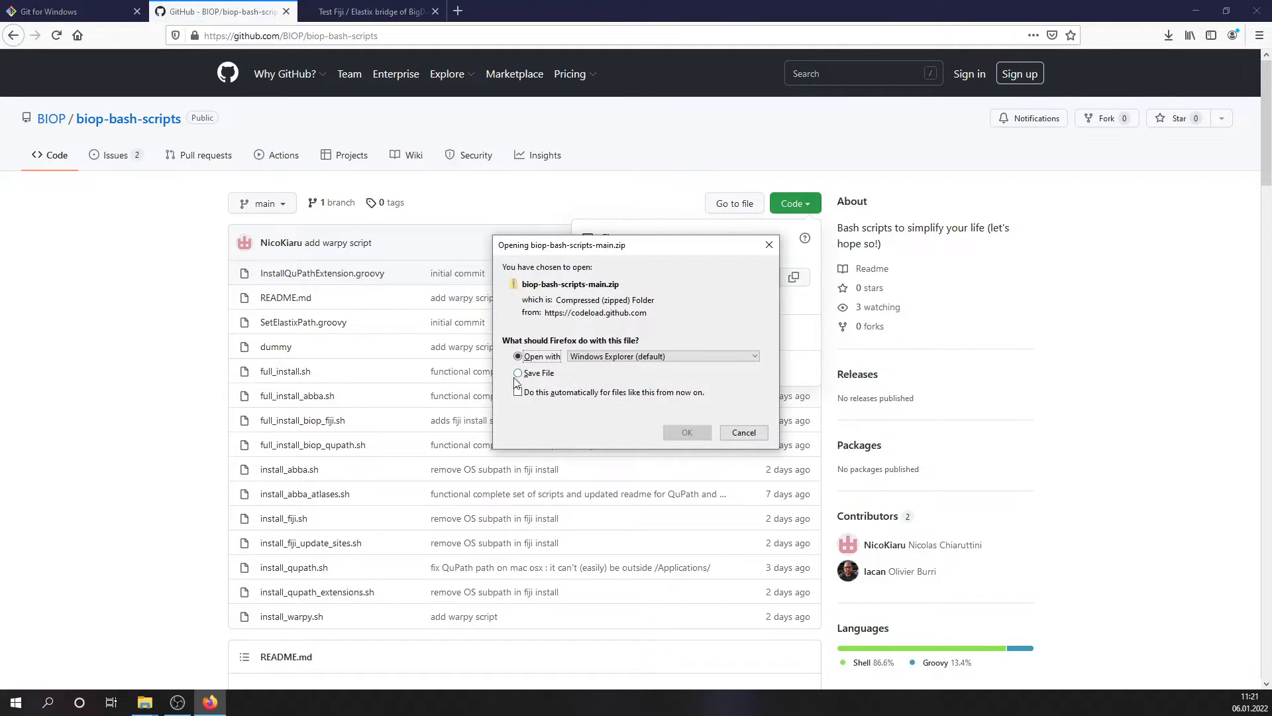
click(742, 432)
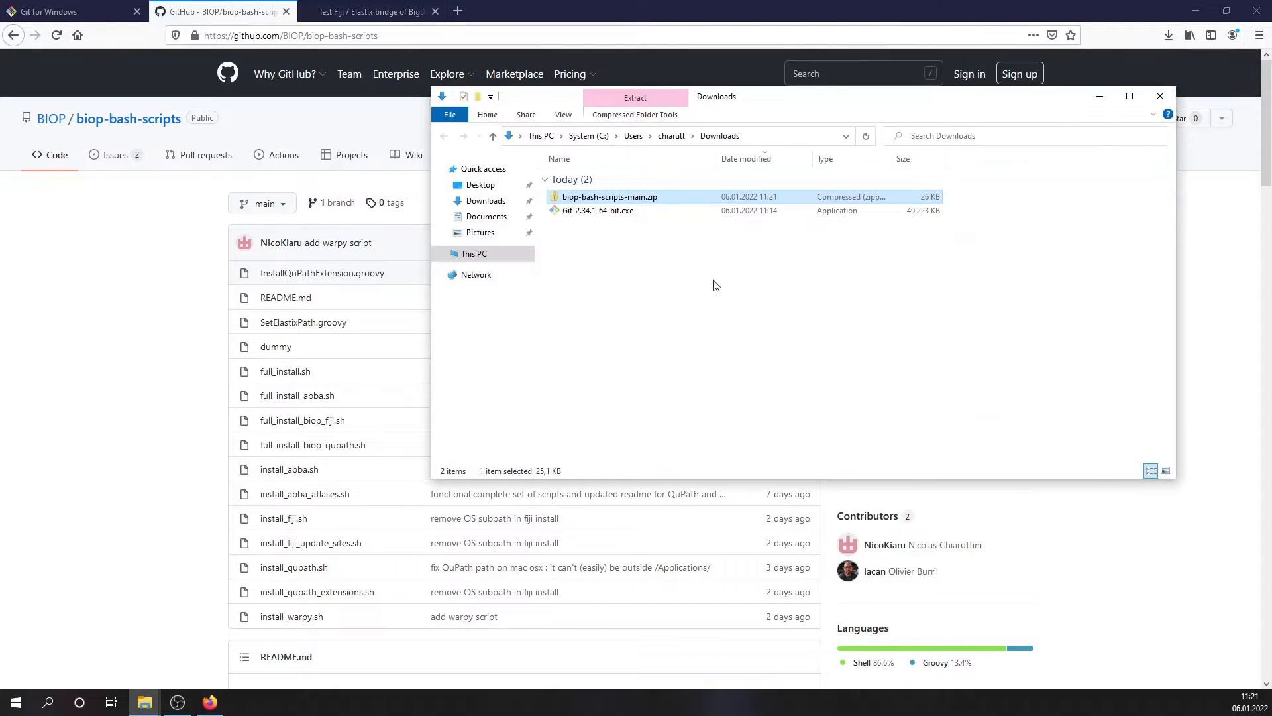
Extract biop-bash-scripts-main.zip and run install_warpy.sh from the extracted folder.
right_click(609, 196)
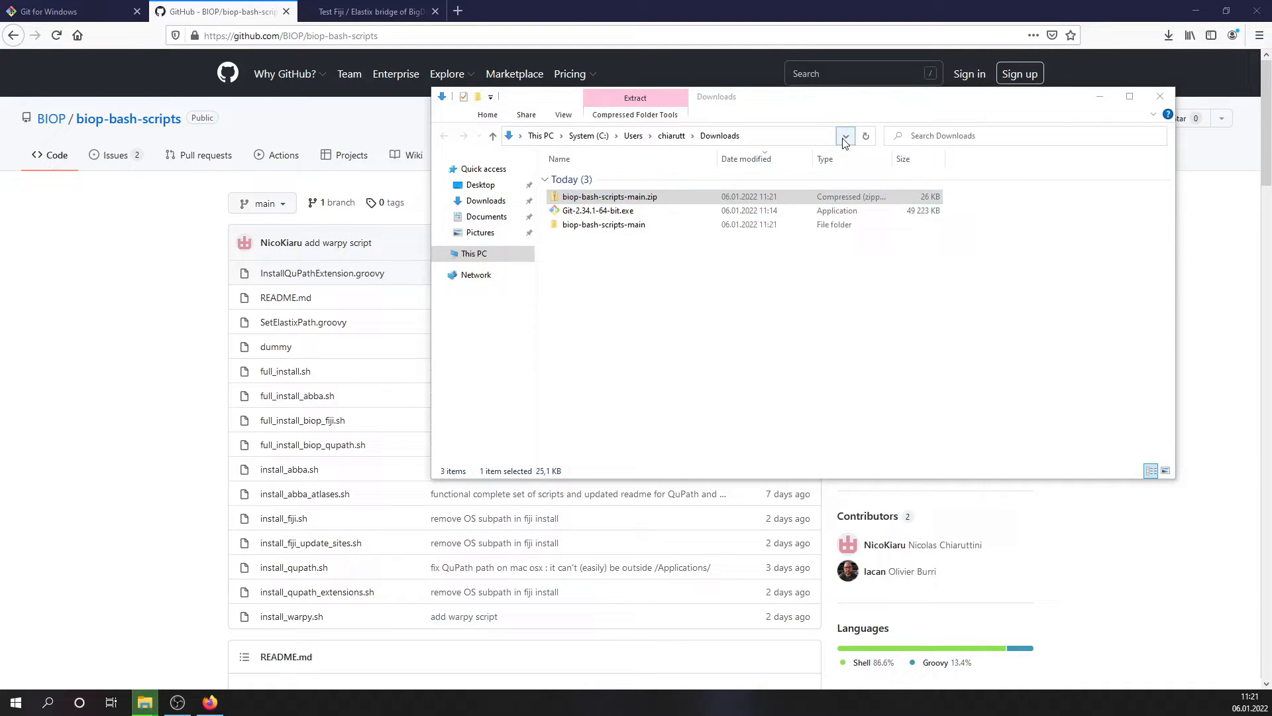
double_click(601, 225)
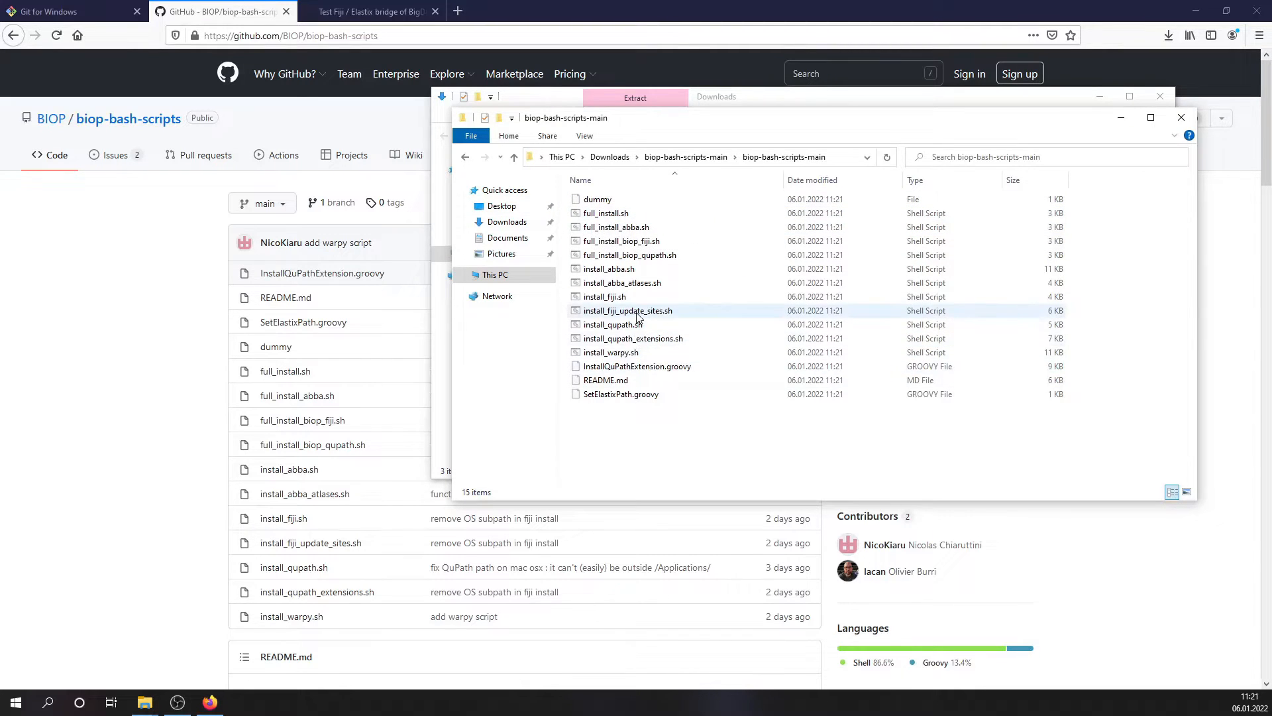
mouse_move(611, 353)
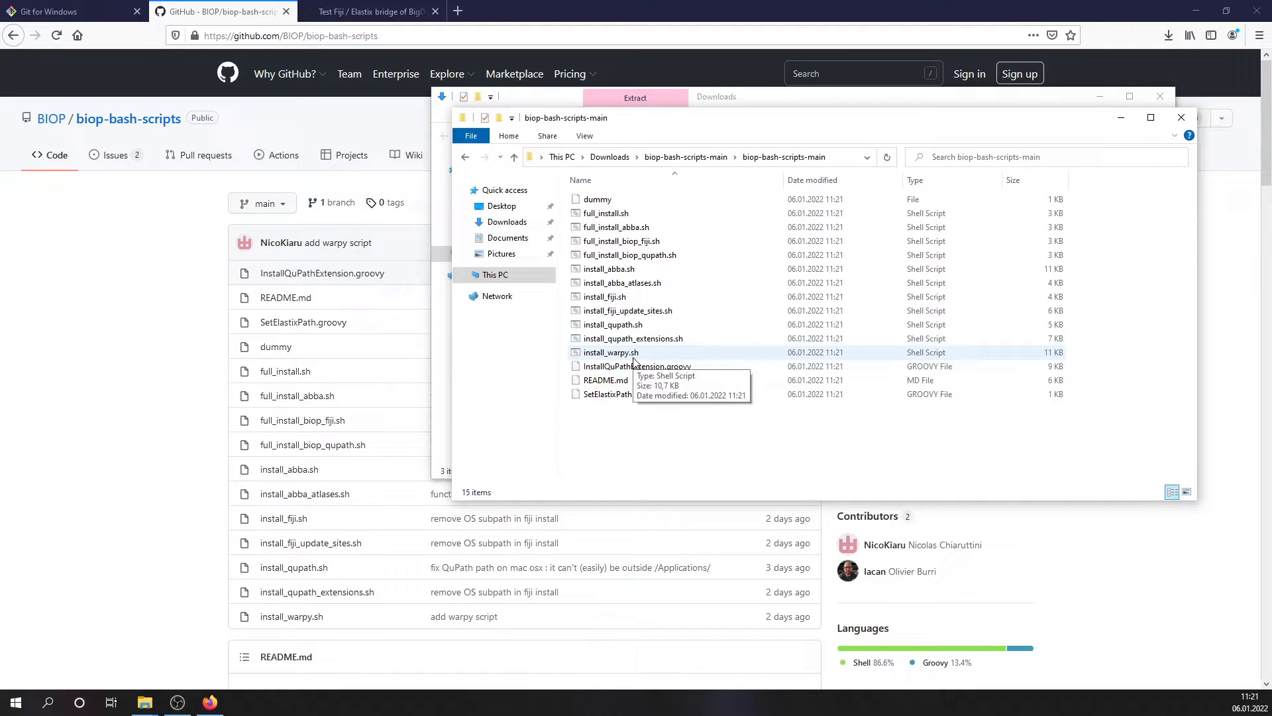
mouse_move(620, 357)
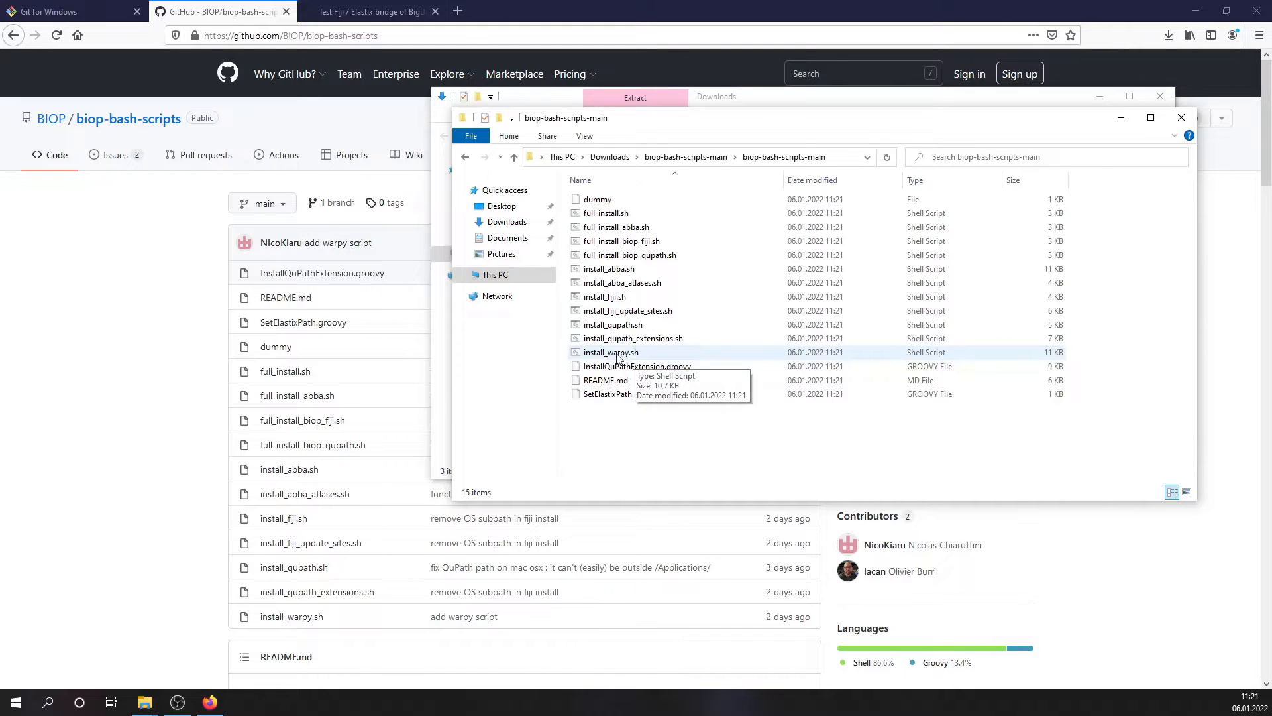
click(609, 352)
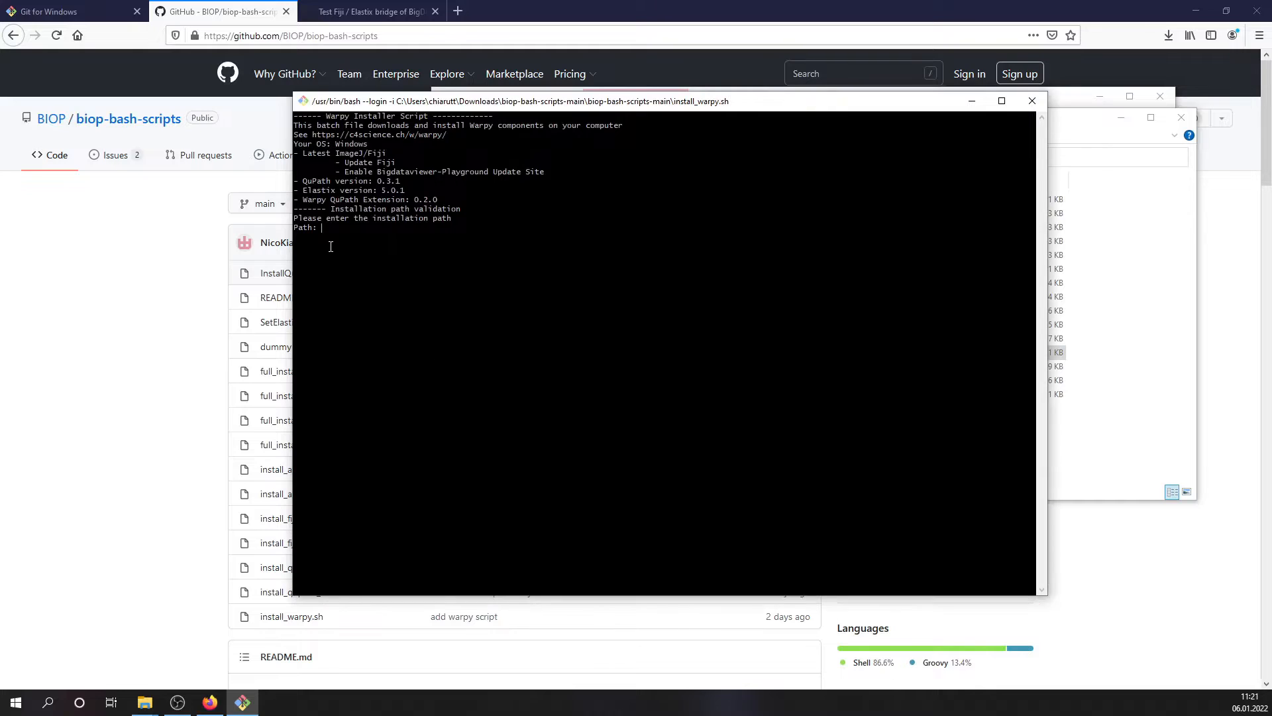
Answer the installer's Path: prompt with a C:/ installation path so it updates Fiji.
text(/A)
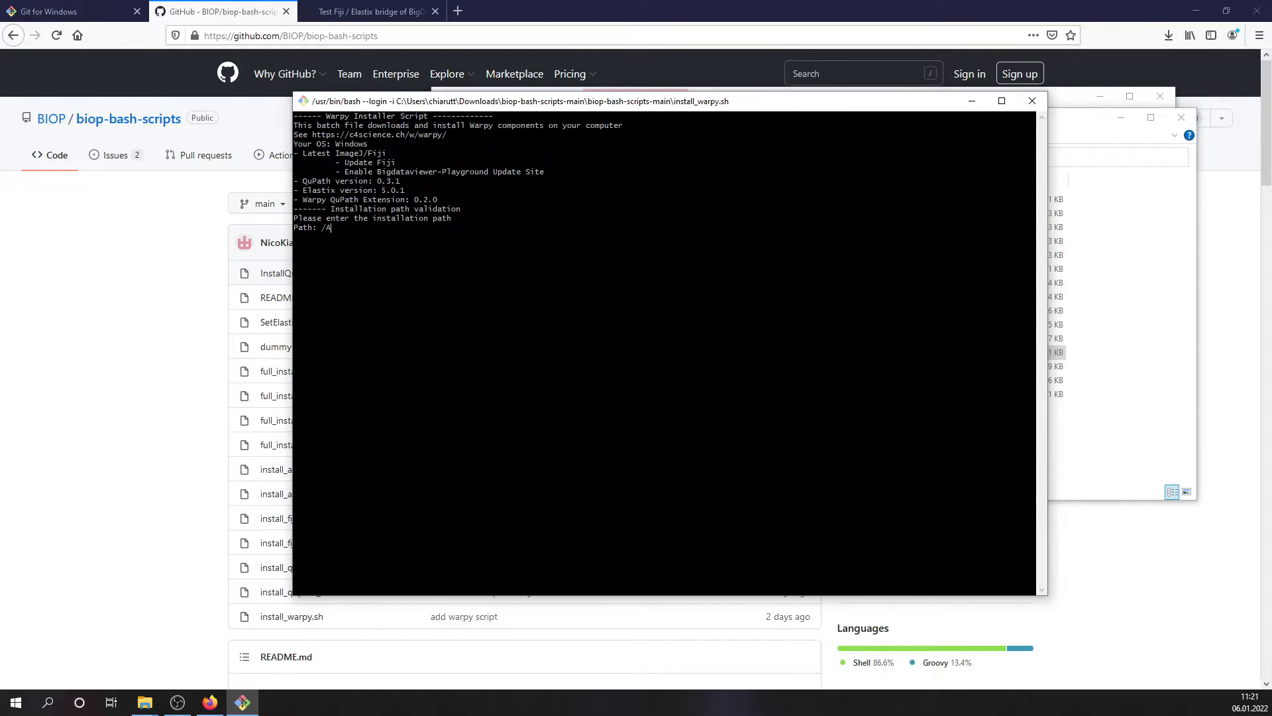
text(C:/)
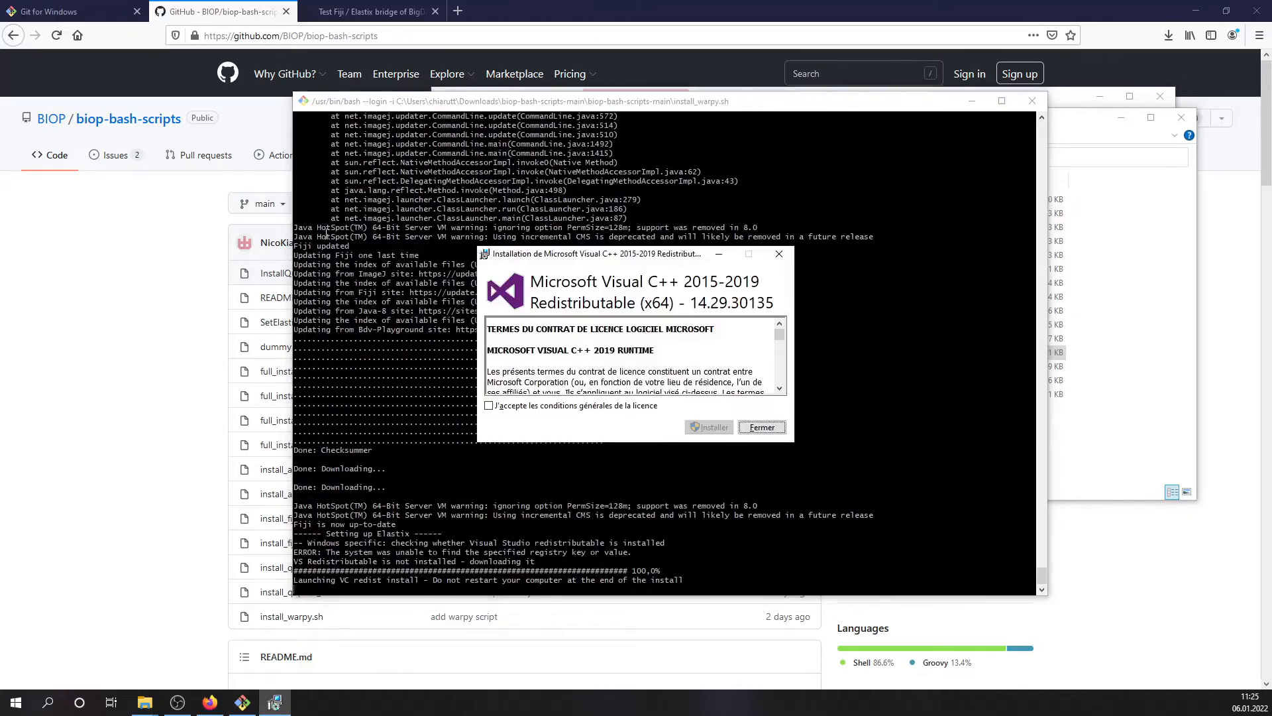
Accept the licence, install the Visual C++ 2015-2019 x64 redistributable and close without restarting.
drag(592, 253, 524, 162)
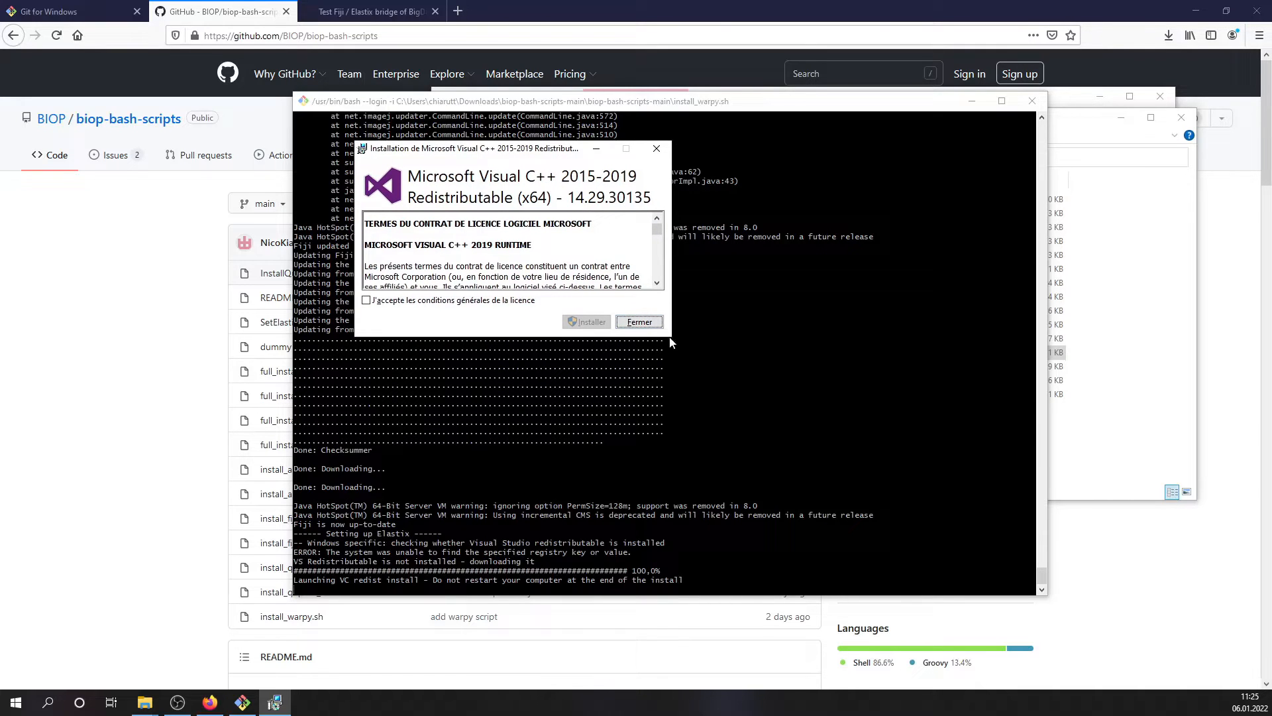
click(366, 301)
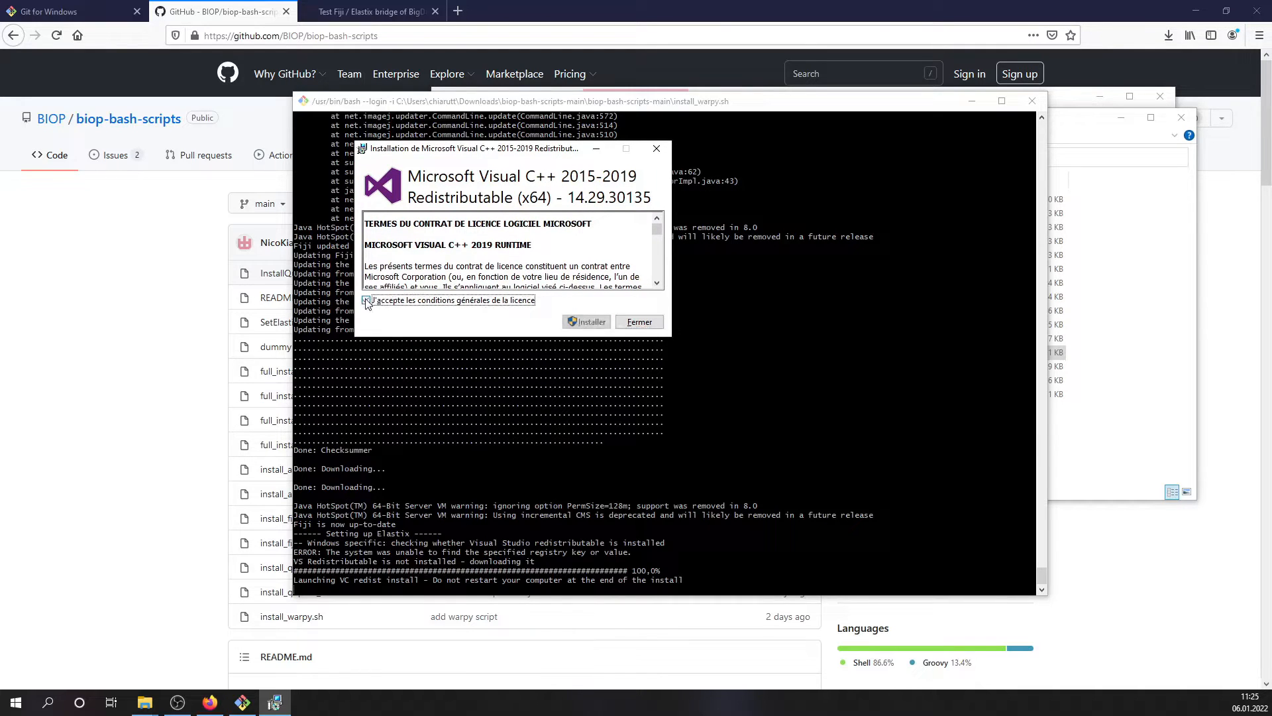
click(586, 320)
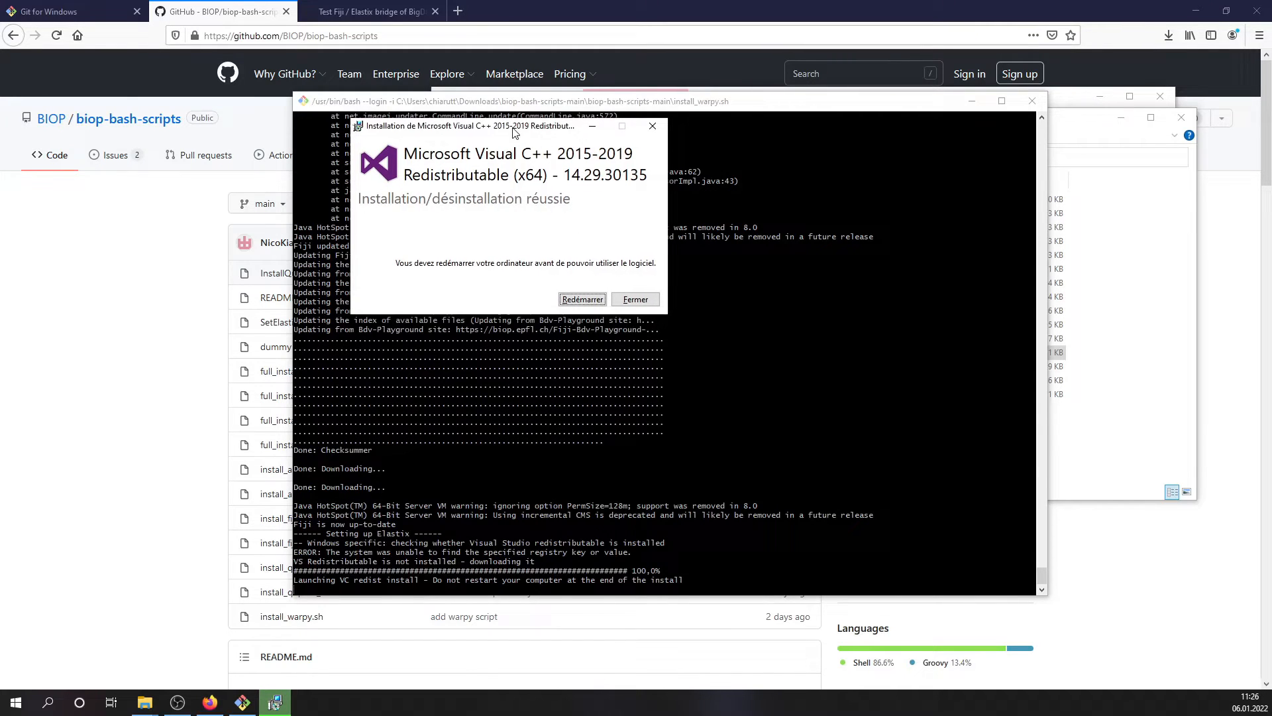
click(635, 298)
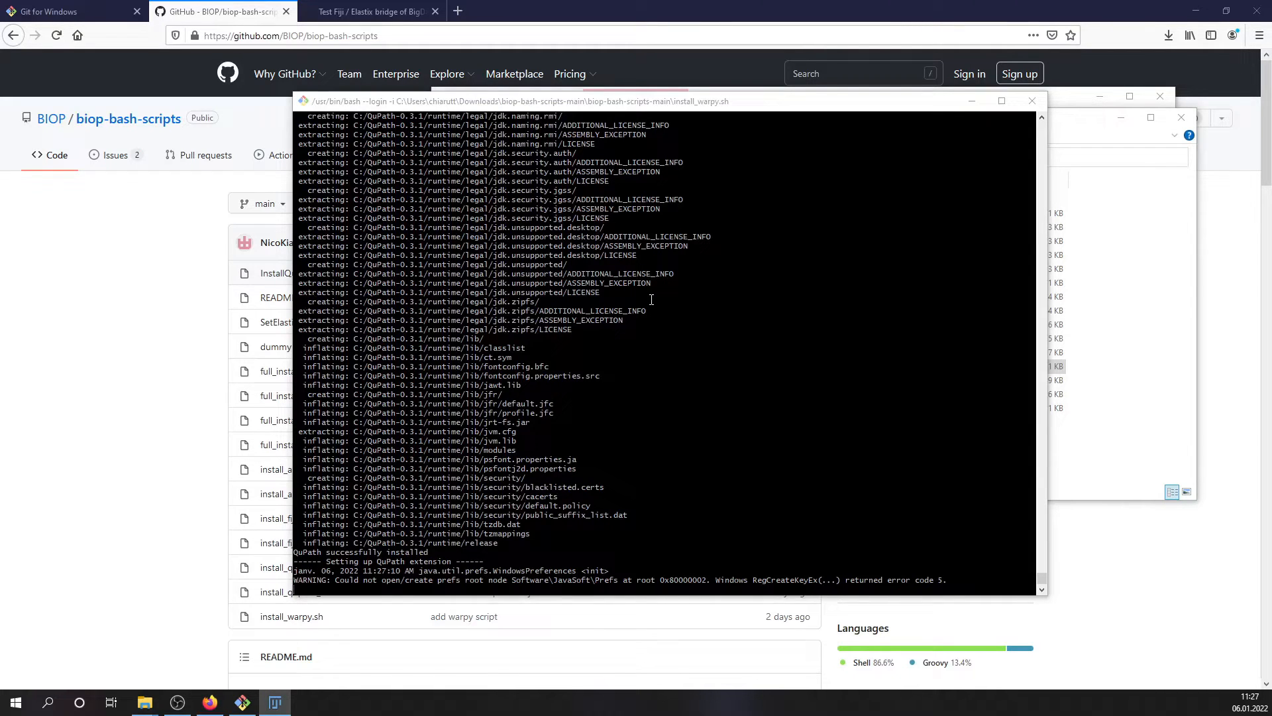
Let install_warpy.sh finish the QuPath install and extension setup until the terminal closes.
scroll(down, 3)
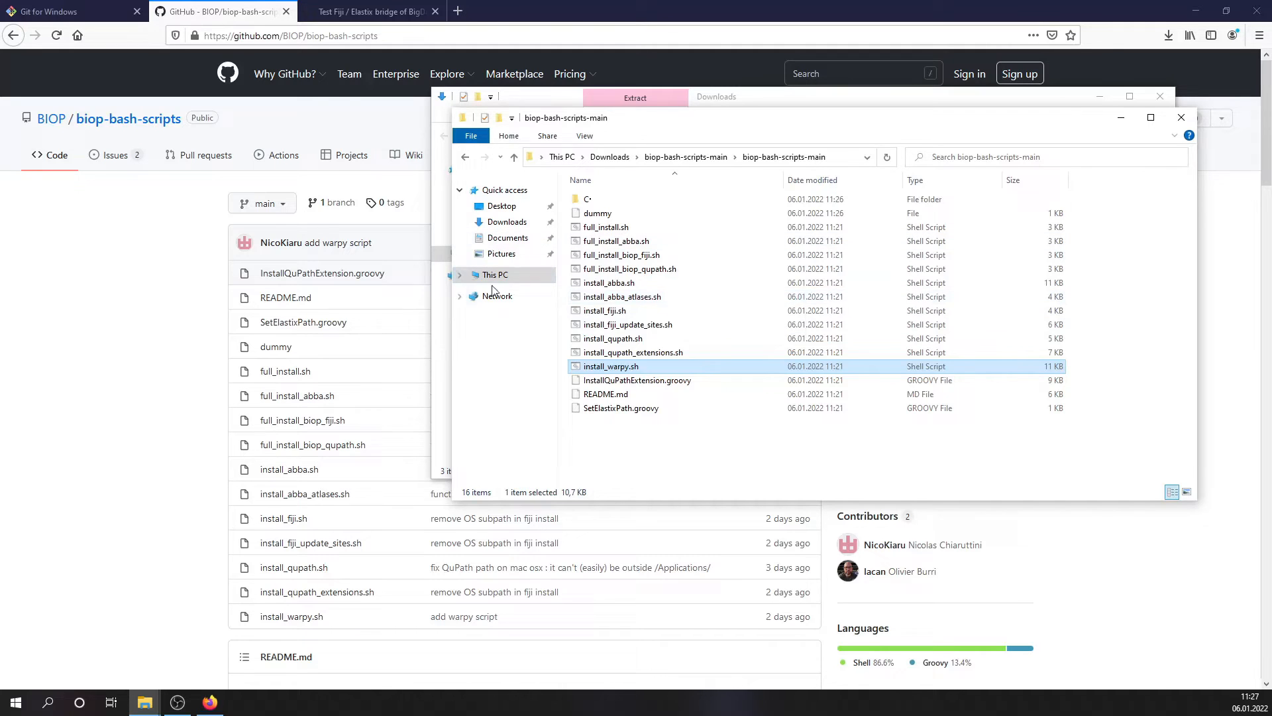
Launch ImageJ-win64.exe from C:\Fiji.app via This PC > System (C:).
click(460, 274)
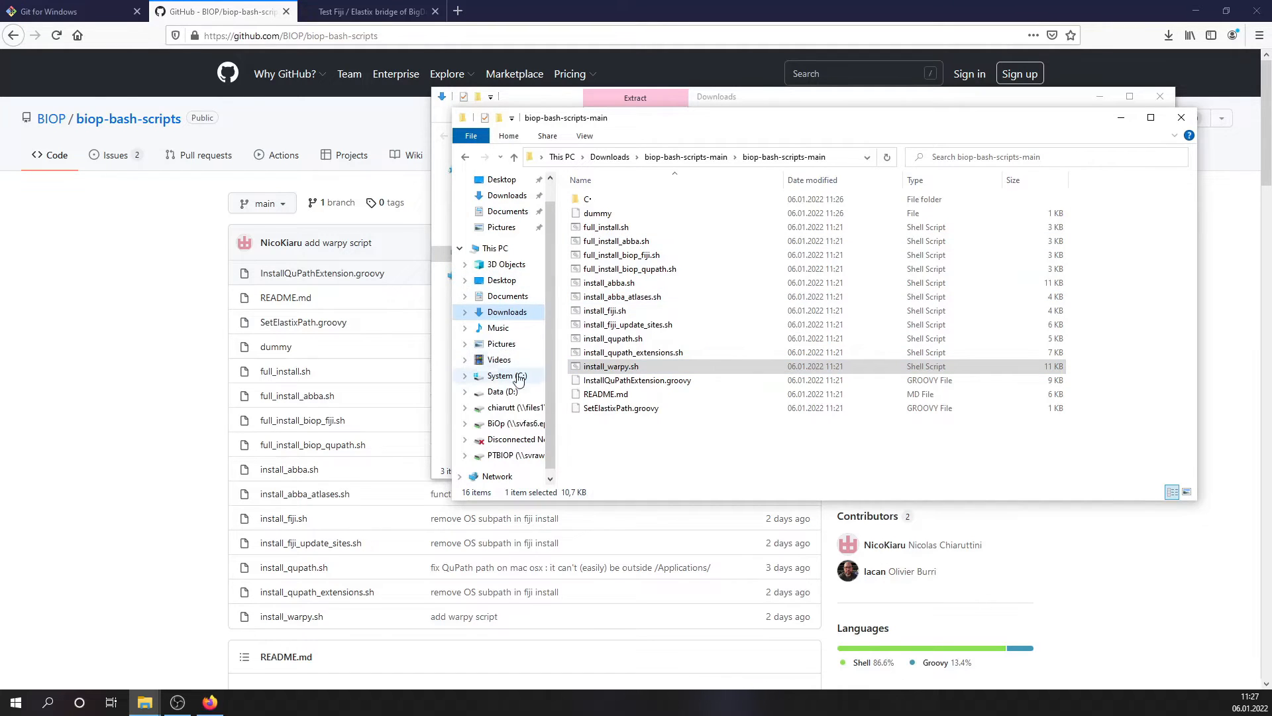
click(501, 375)
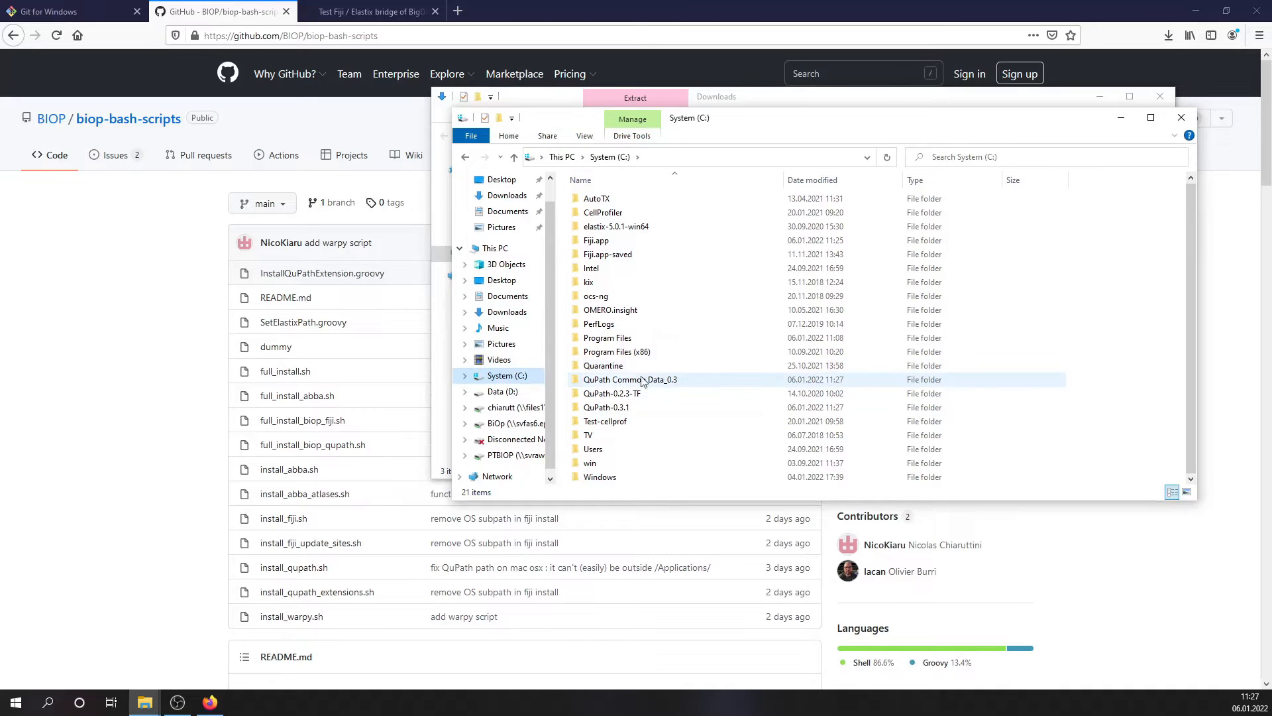
double_click(595, 240)
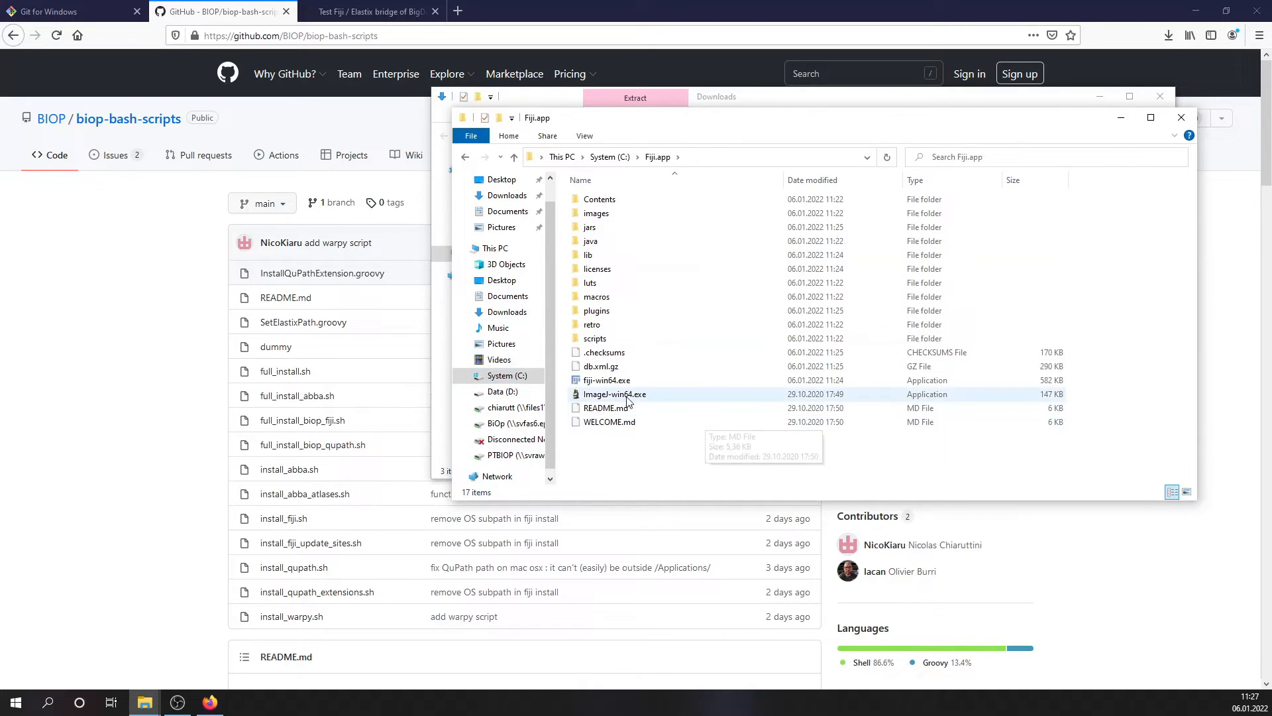
click(616, 393)
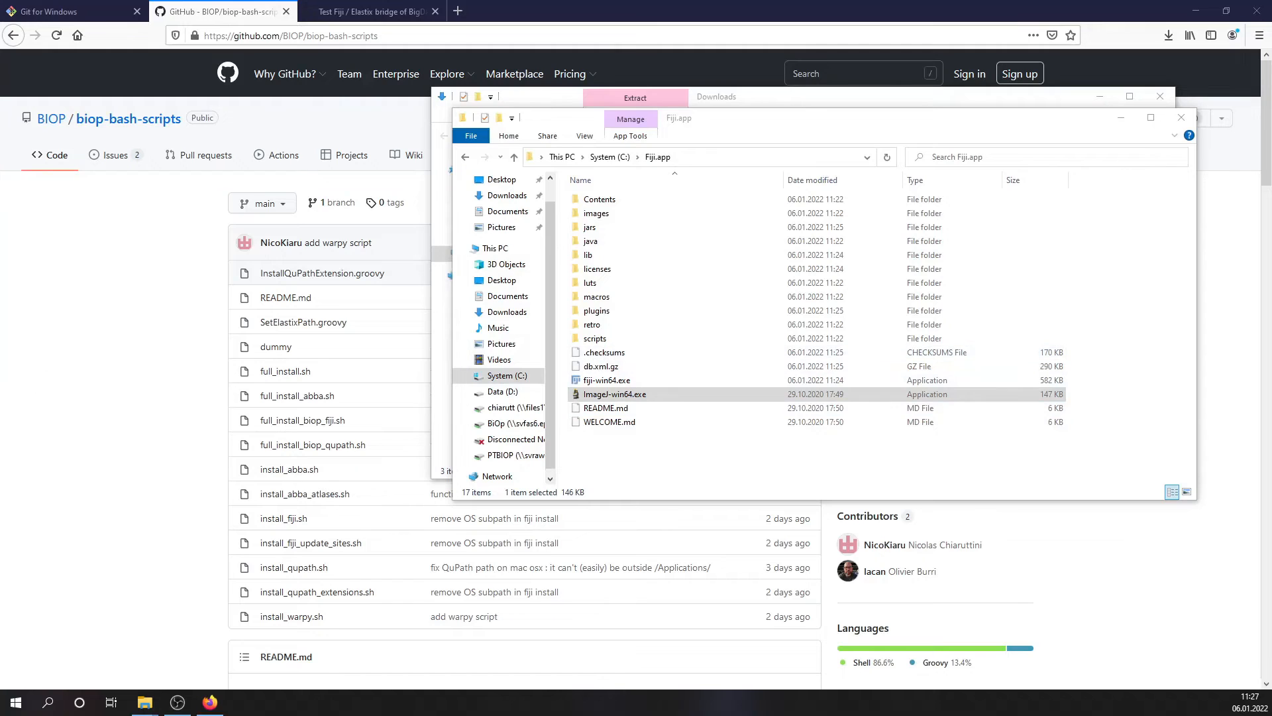
double_click(613, 393)
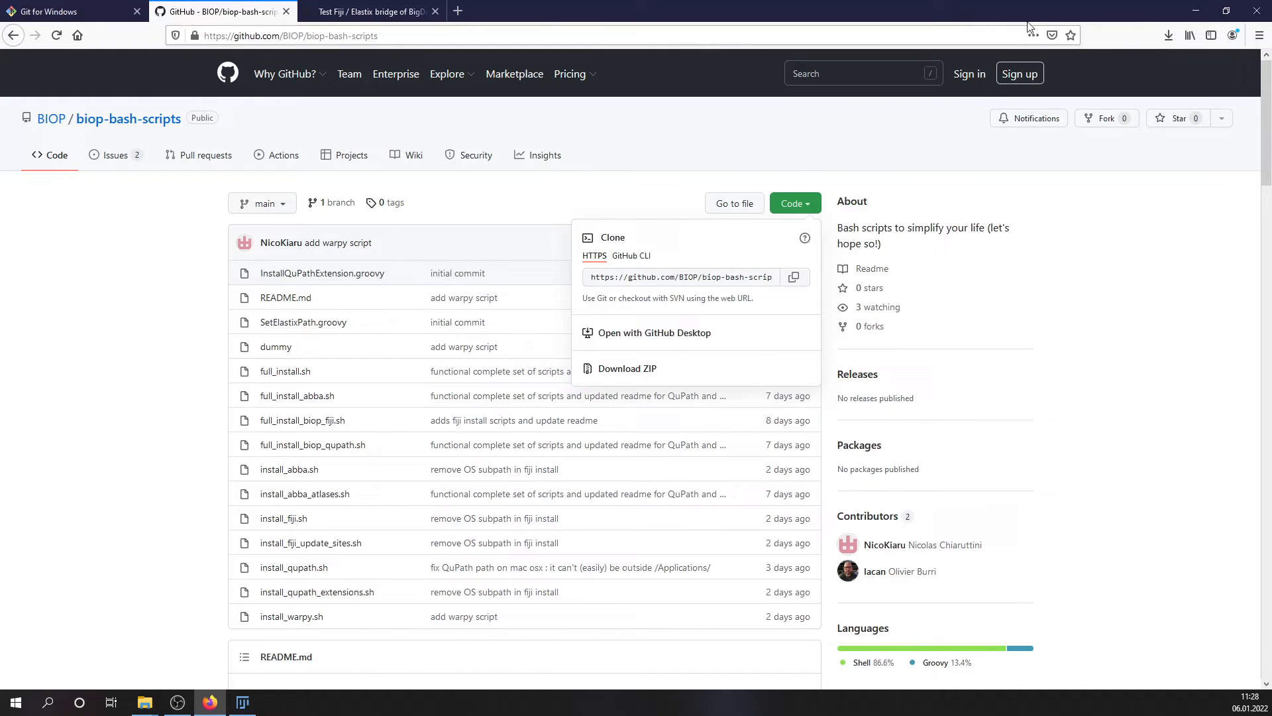
View TestRegister.groovy as raw text, select all its code and minimize the browser.
click(370, 12)
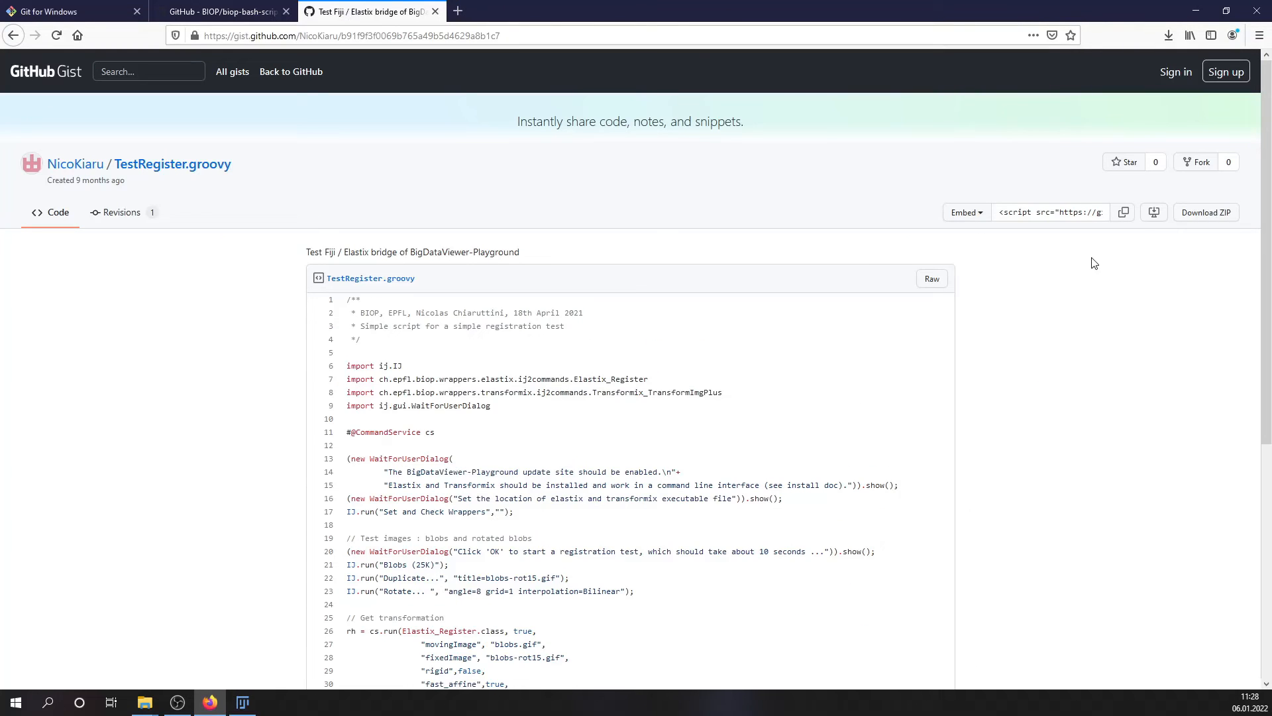
mouse_move(850, 254)
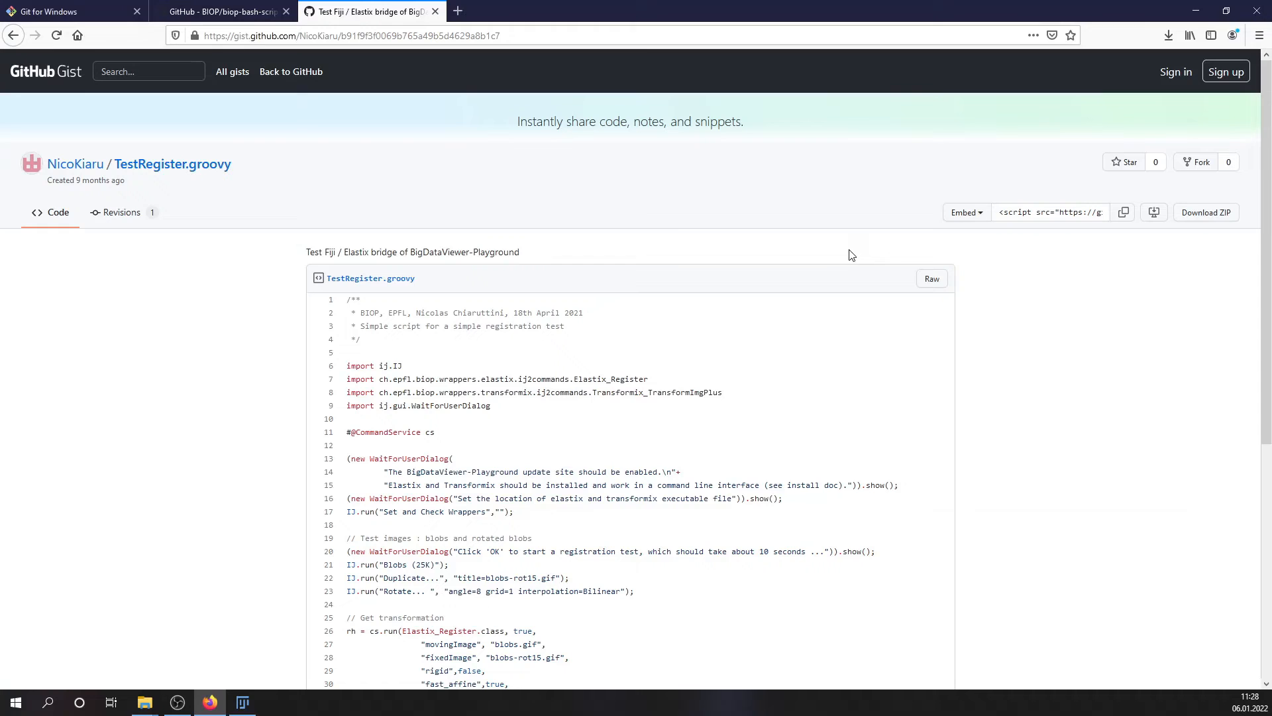
scroll(down, 3)
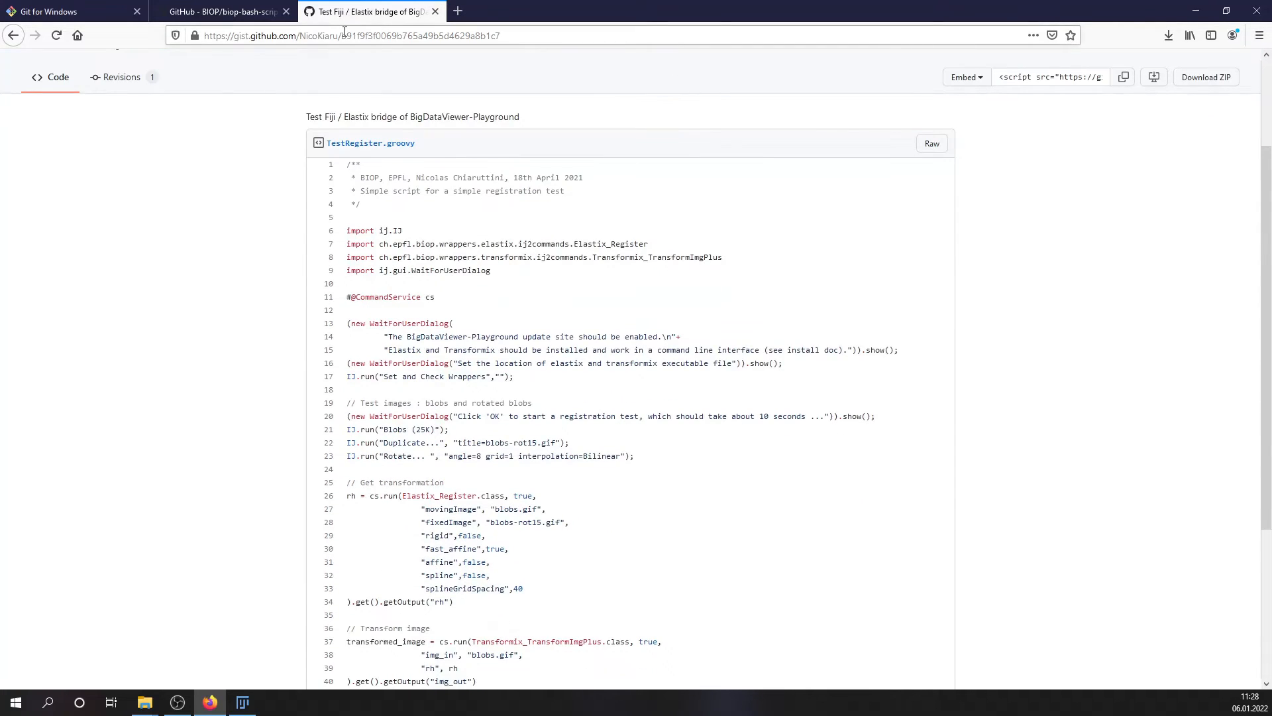
click(931, 143)
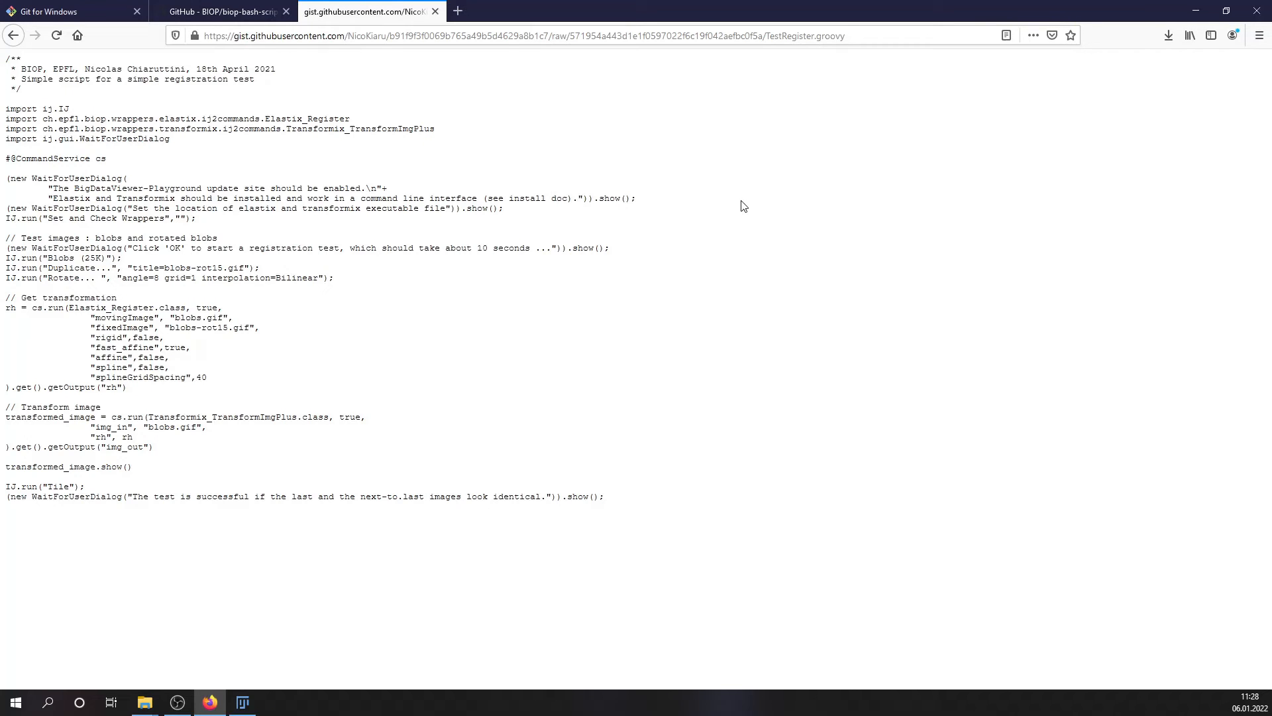
key(ctrl+a)
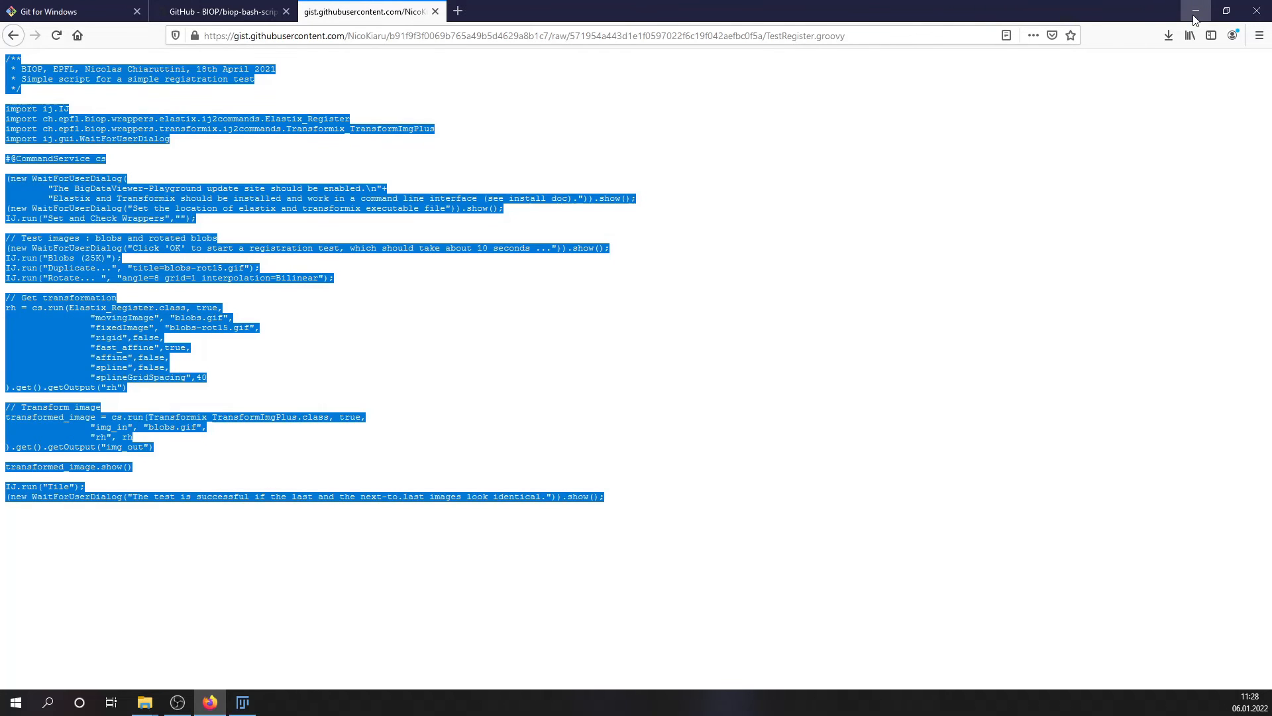
click(767, 79)
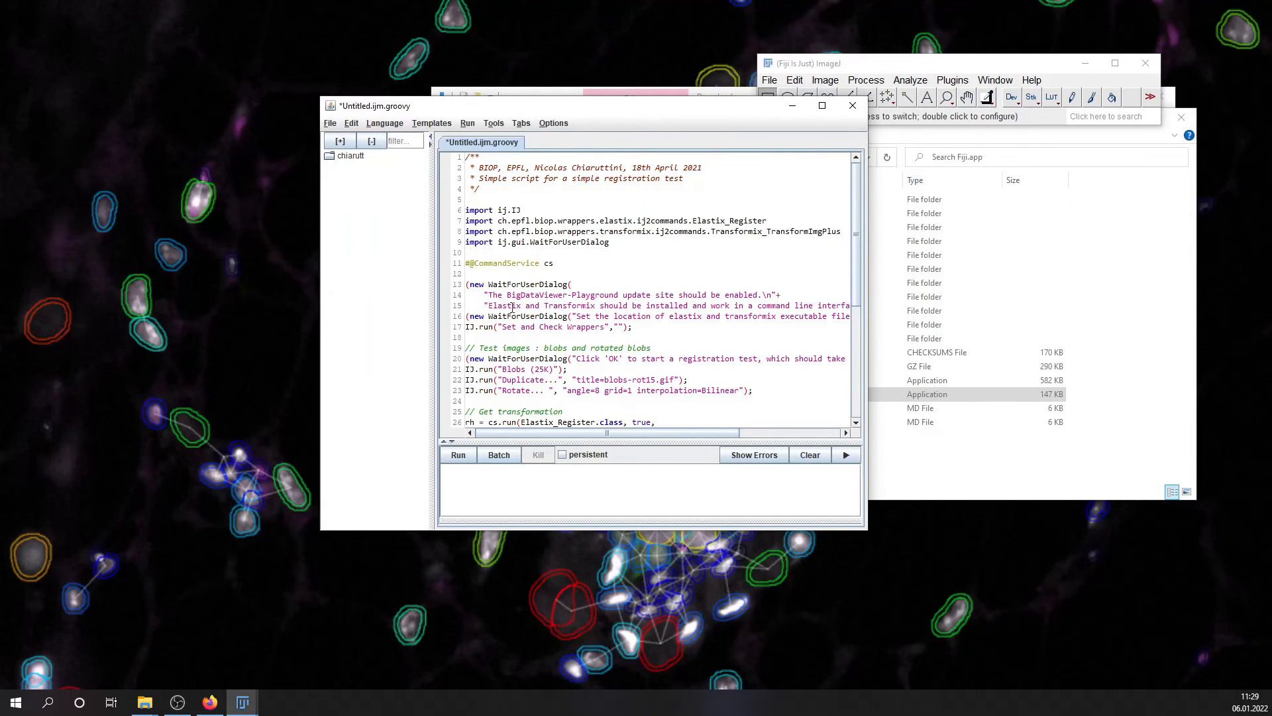
Run the pasted TestRegister script and acknowledge its update-site and executable-location messages.
click(457, 455)
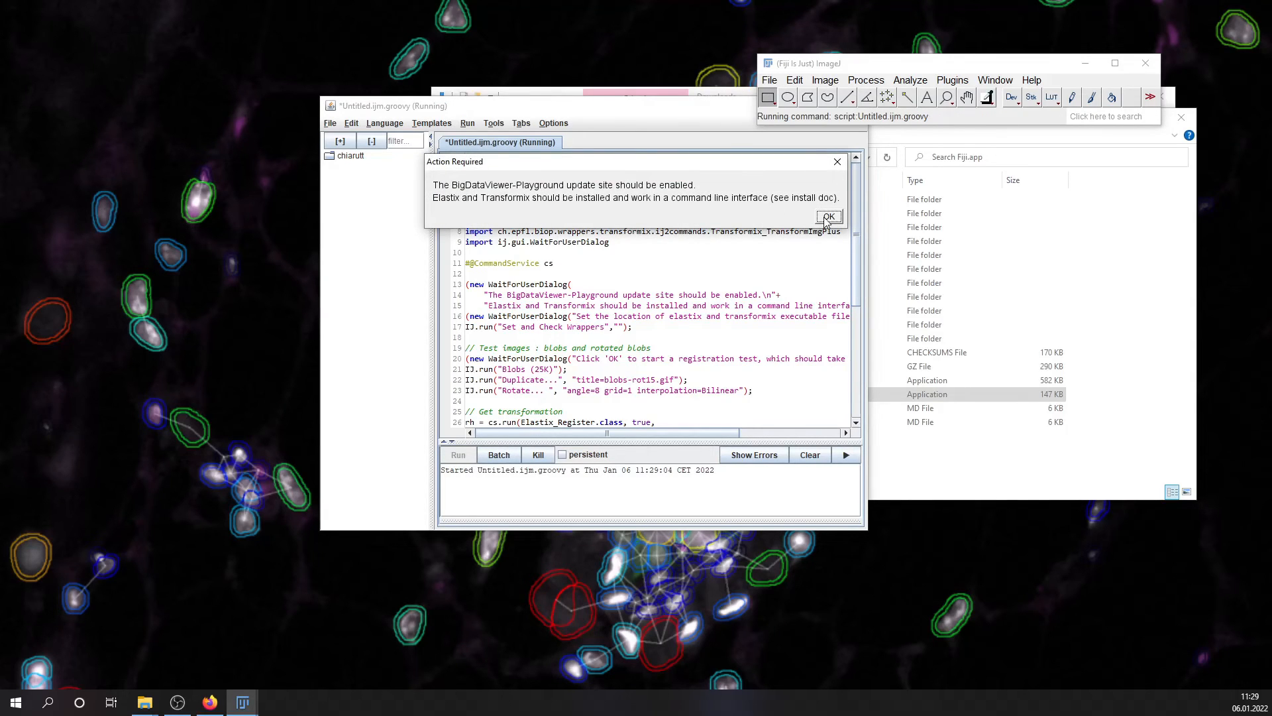
mouse_move(598, 218)
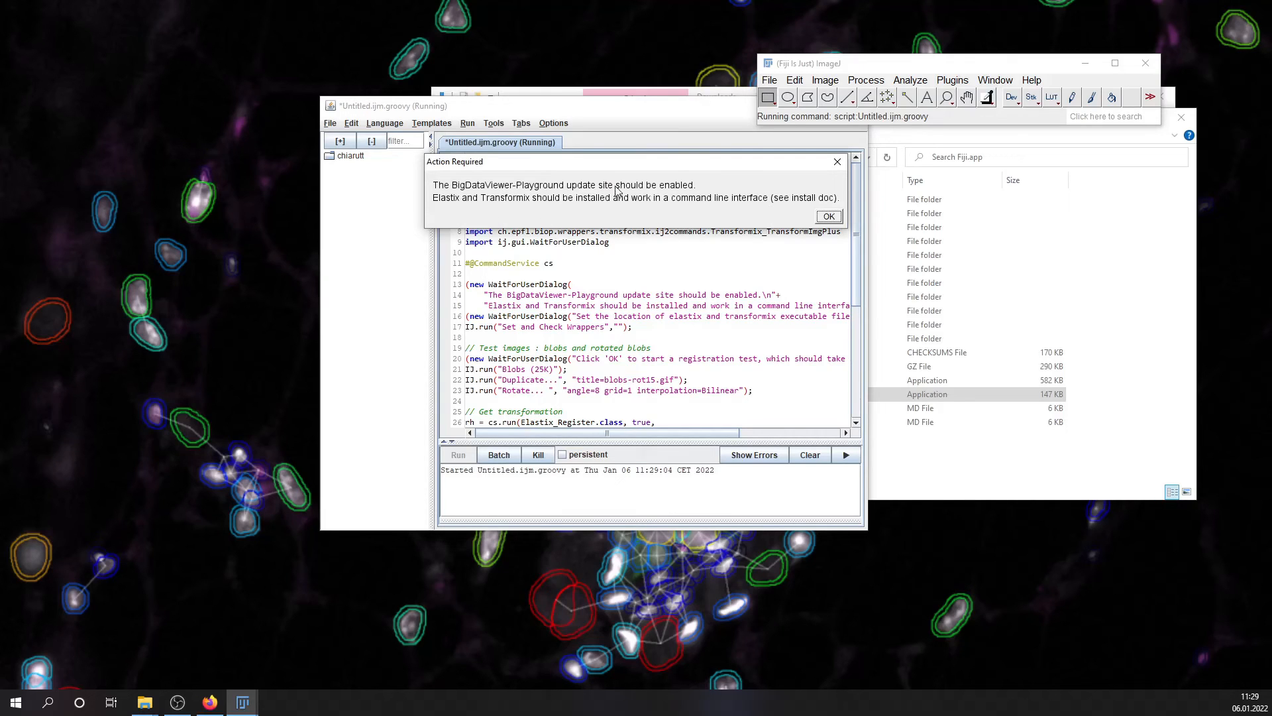
click(828, 216)
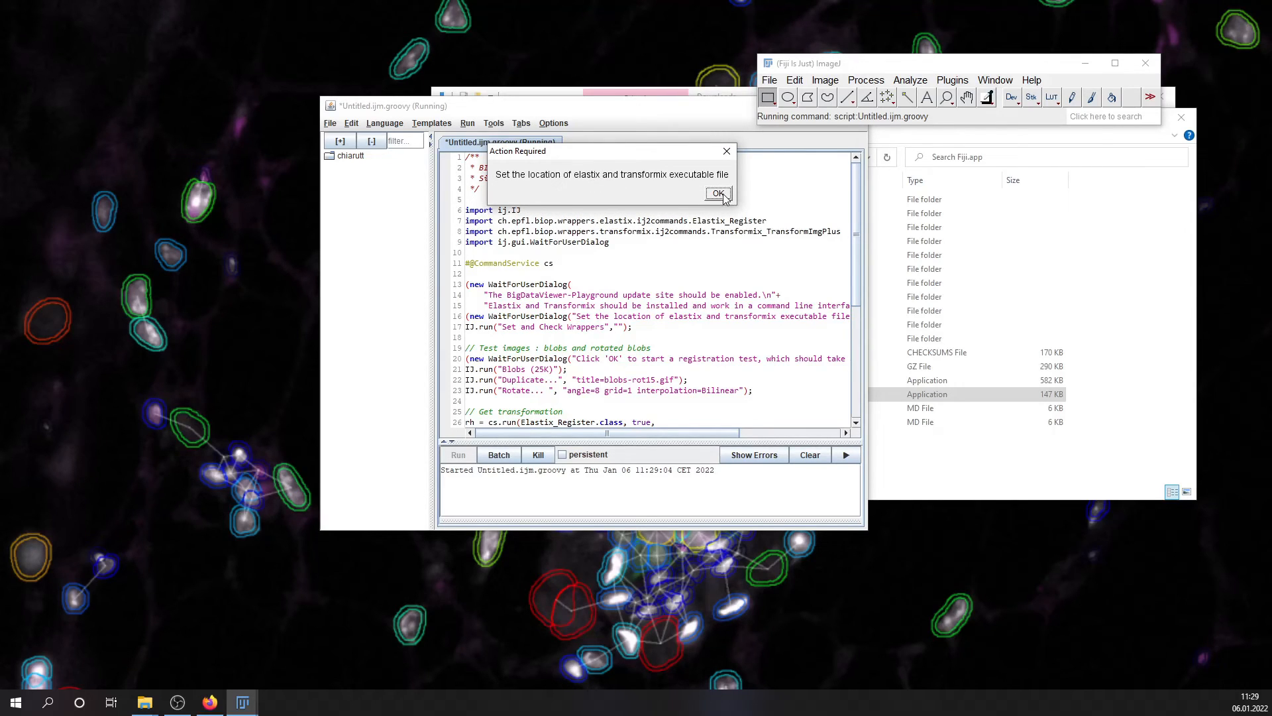
click(716, 193)
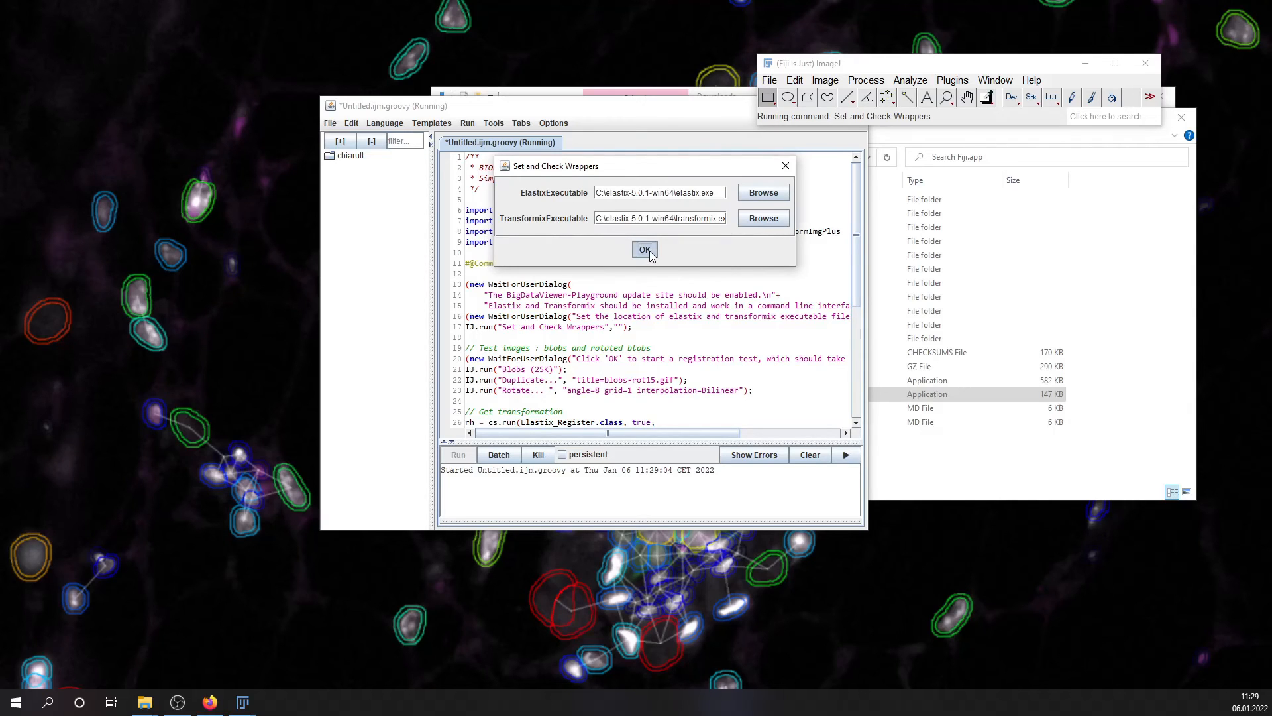
Accept the elastix/transformix paths, run the blobs registration test to success and quit Fiji via the save prompt.
click(644, 249)
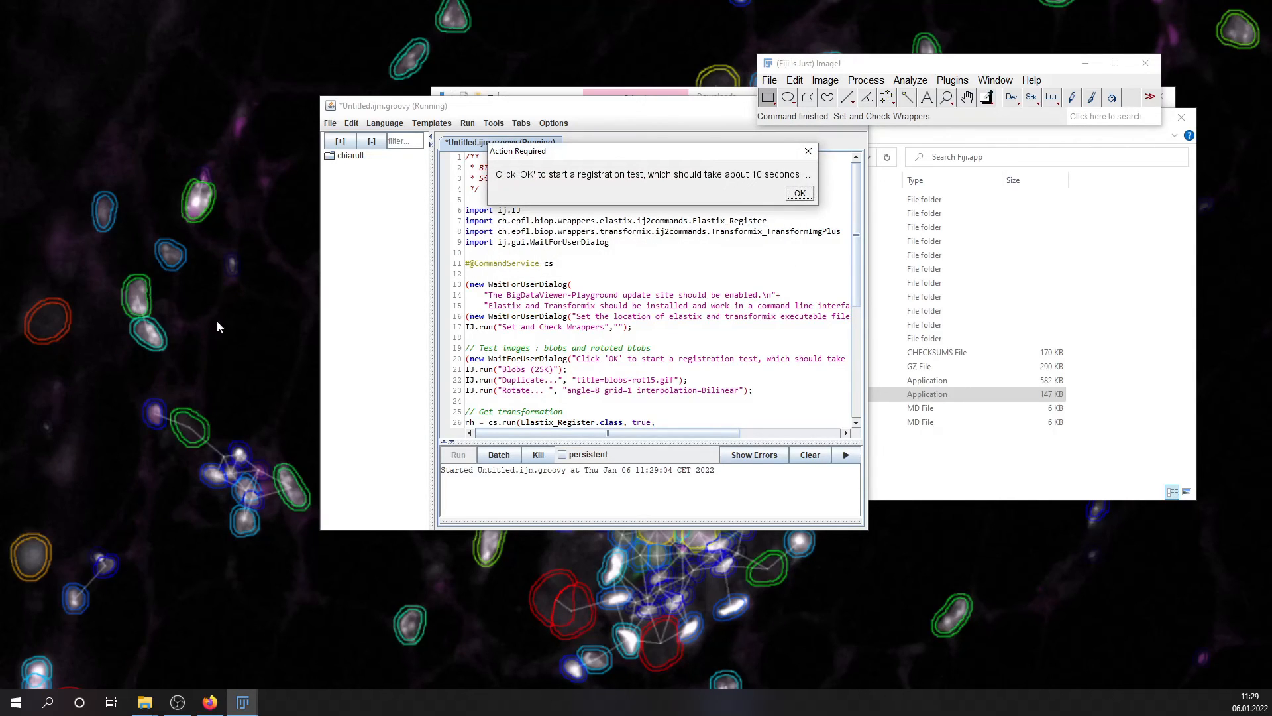
click(797, 194)
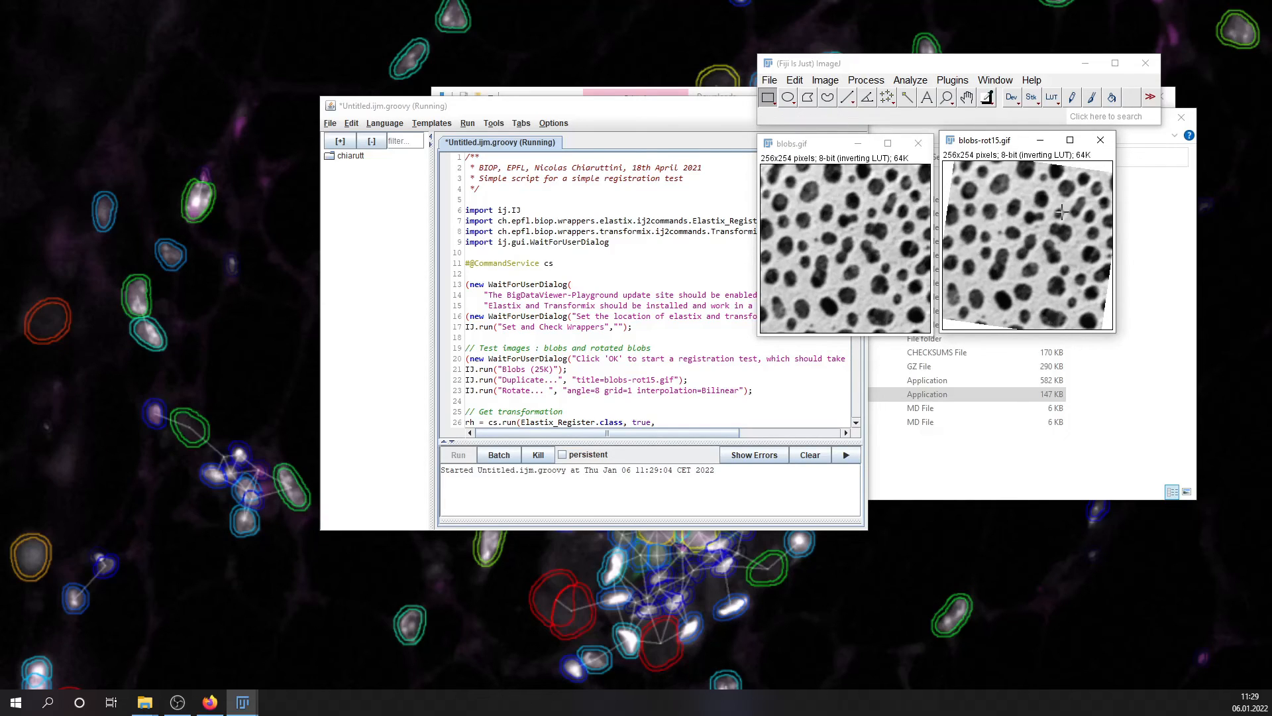
mouse_move(1043, 233)
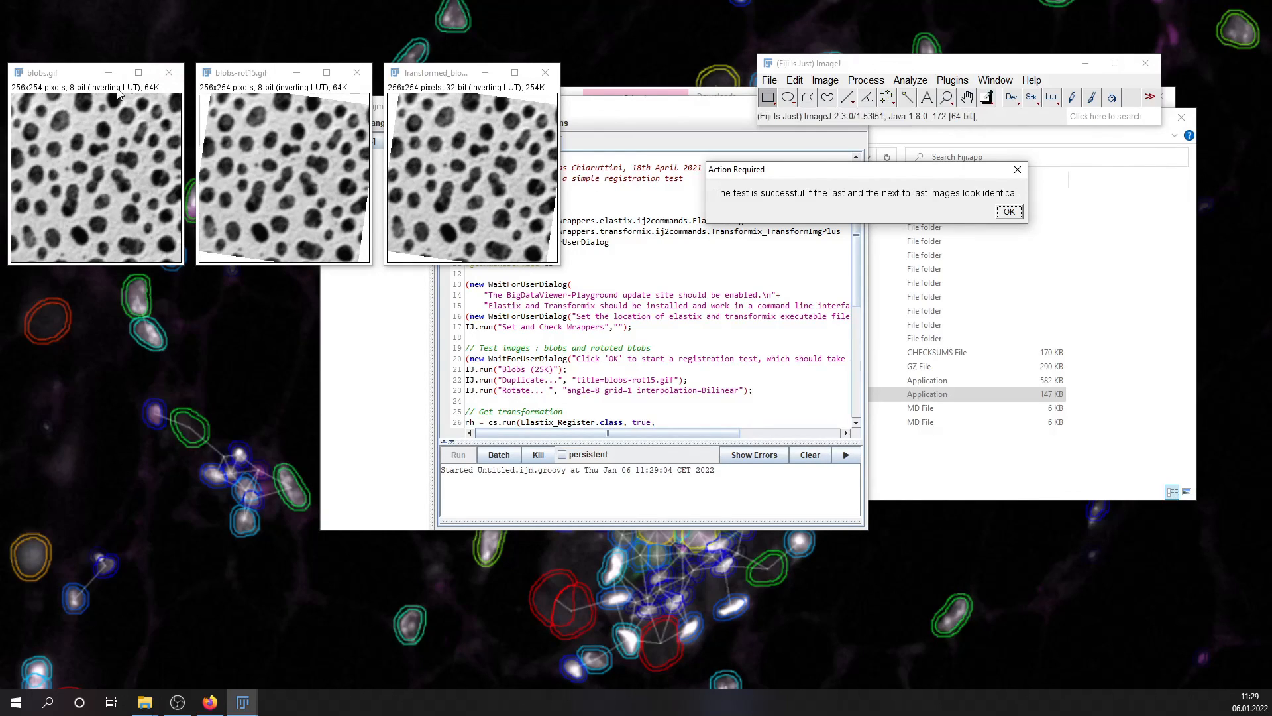
mouse_move(536, 110)
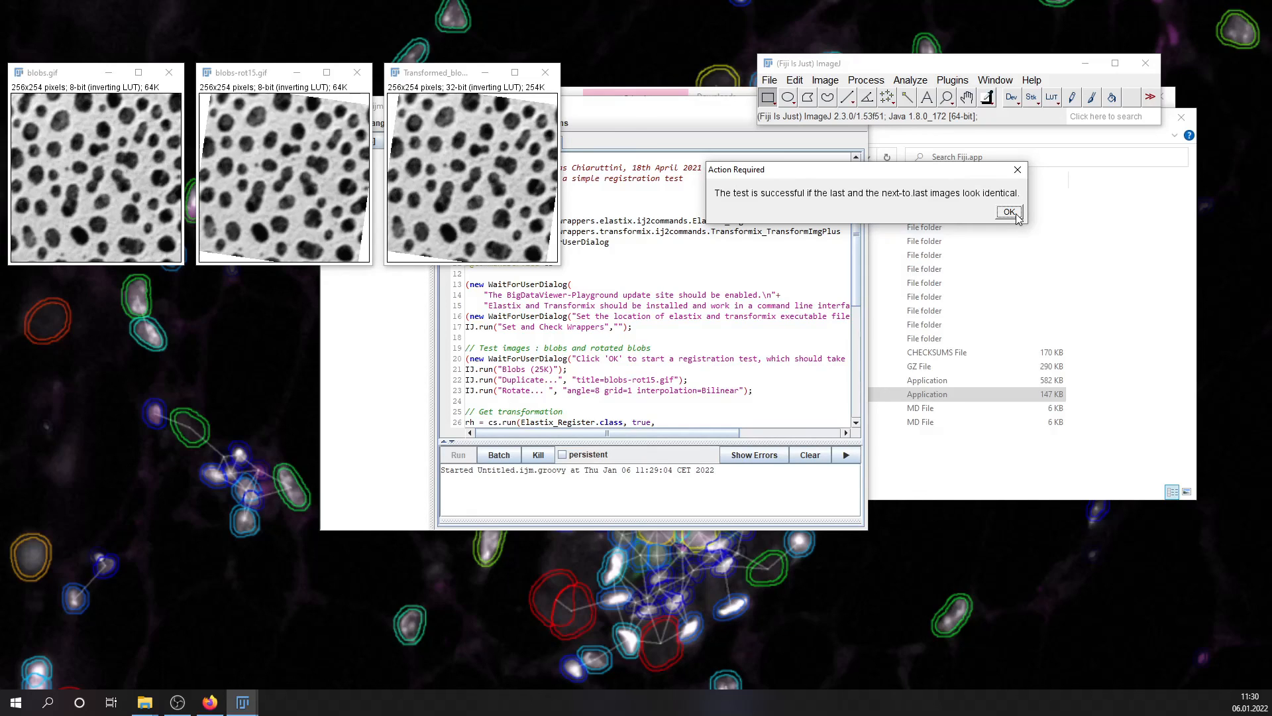
click(1008, 212)
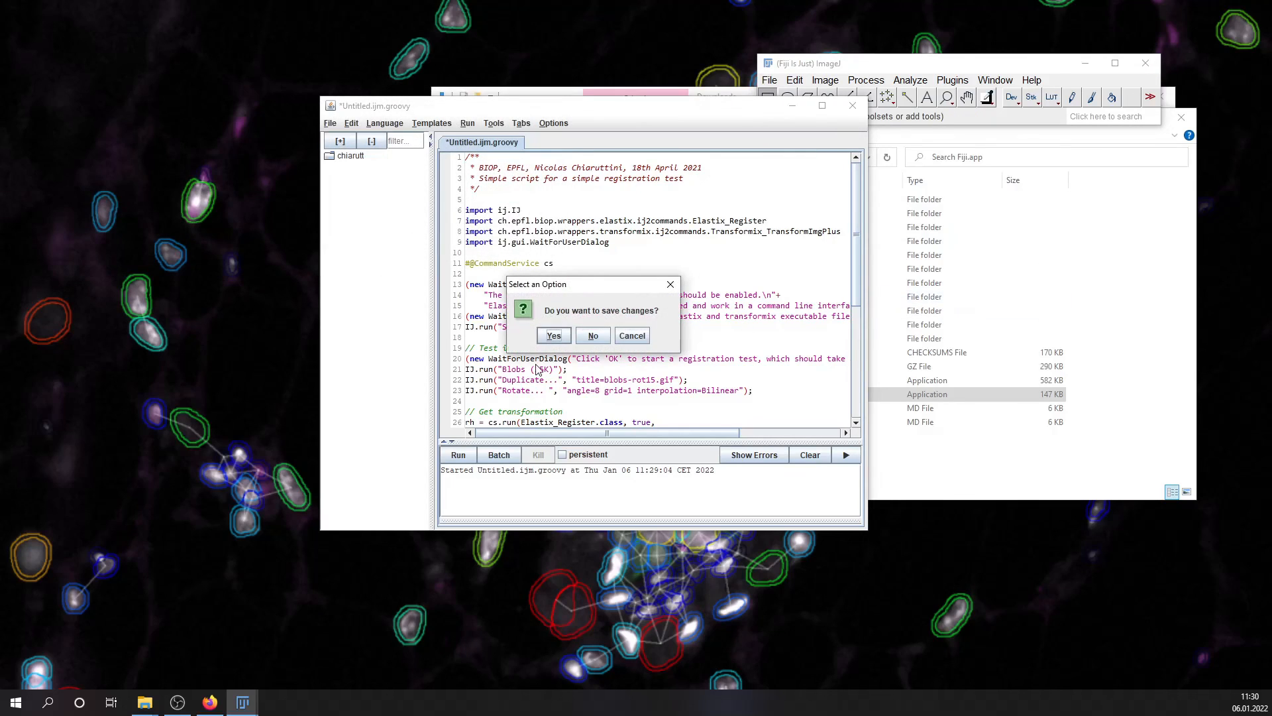
click(593, 335)
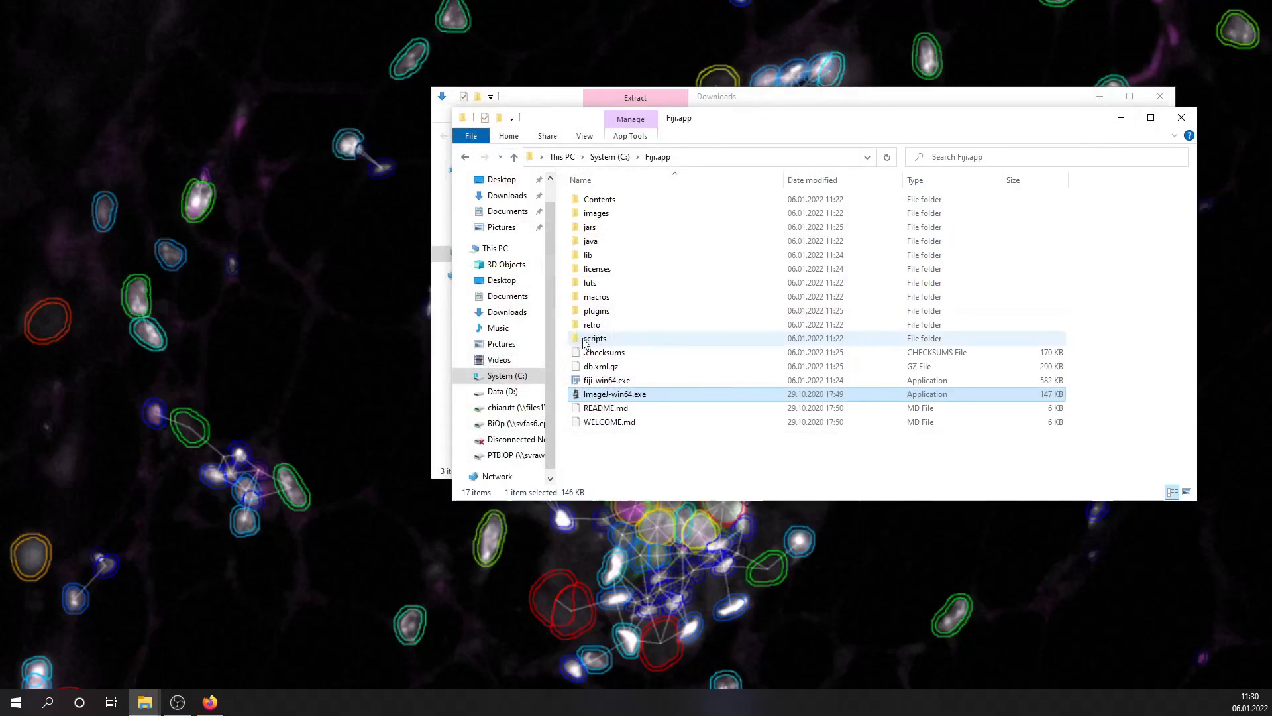